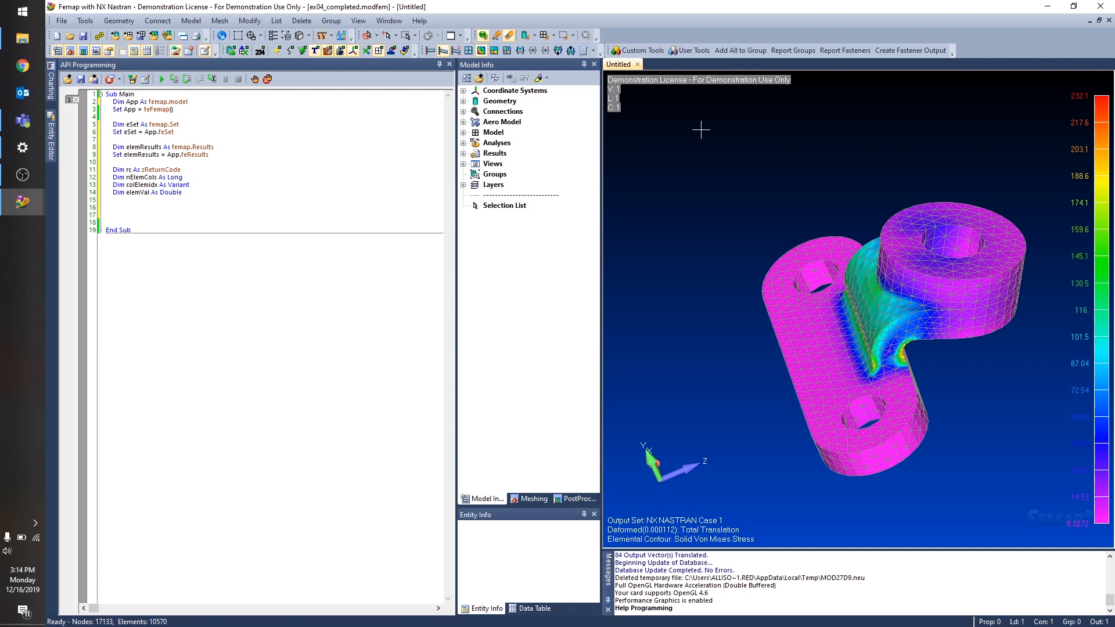
pyautogui.moveTo(1026, 309)
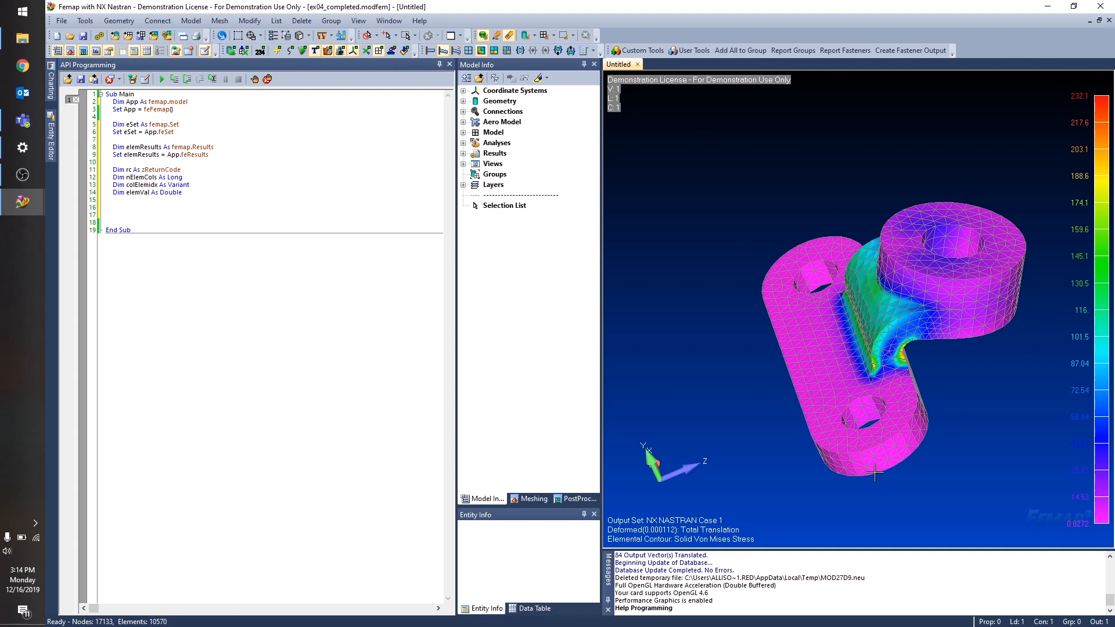
pyautogui.moveTo(888, 520)
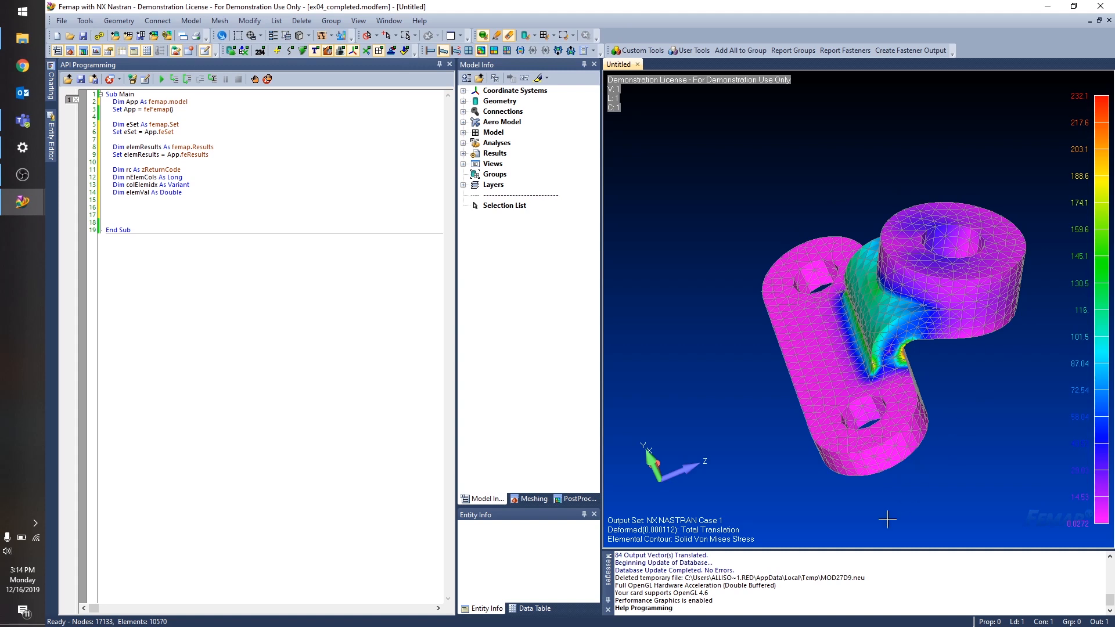
pyautogui.moveTo(722, 372)
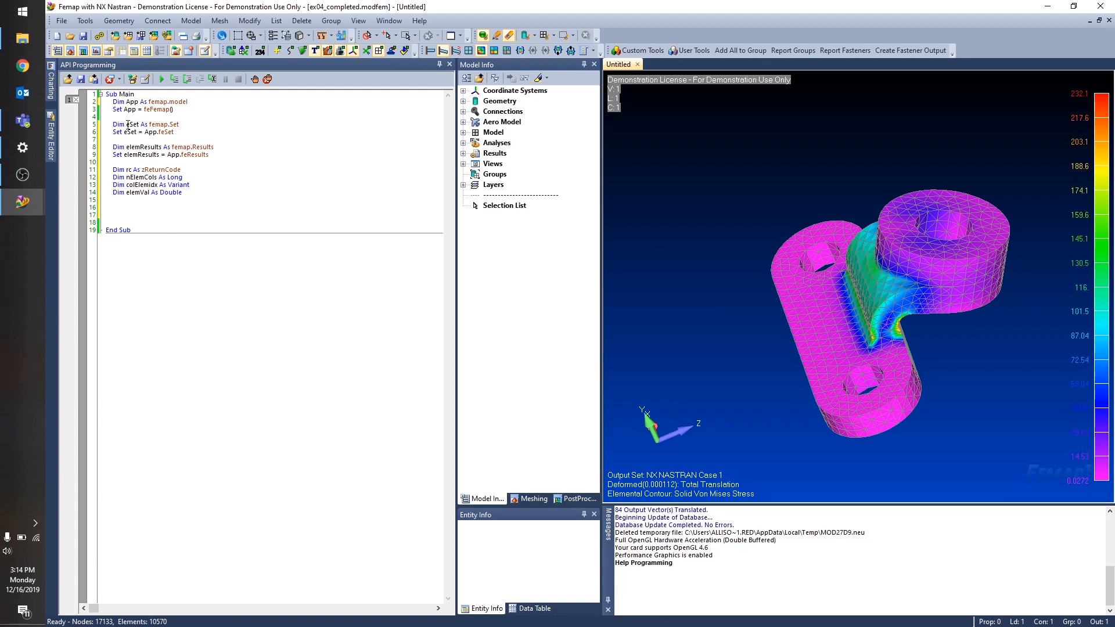
# - Add the line eSet.AddAll(FT_ELEM) so every element joins the element set
pyautogui.doubleClick(131, 125)
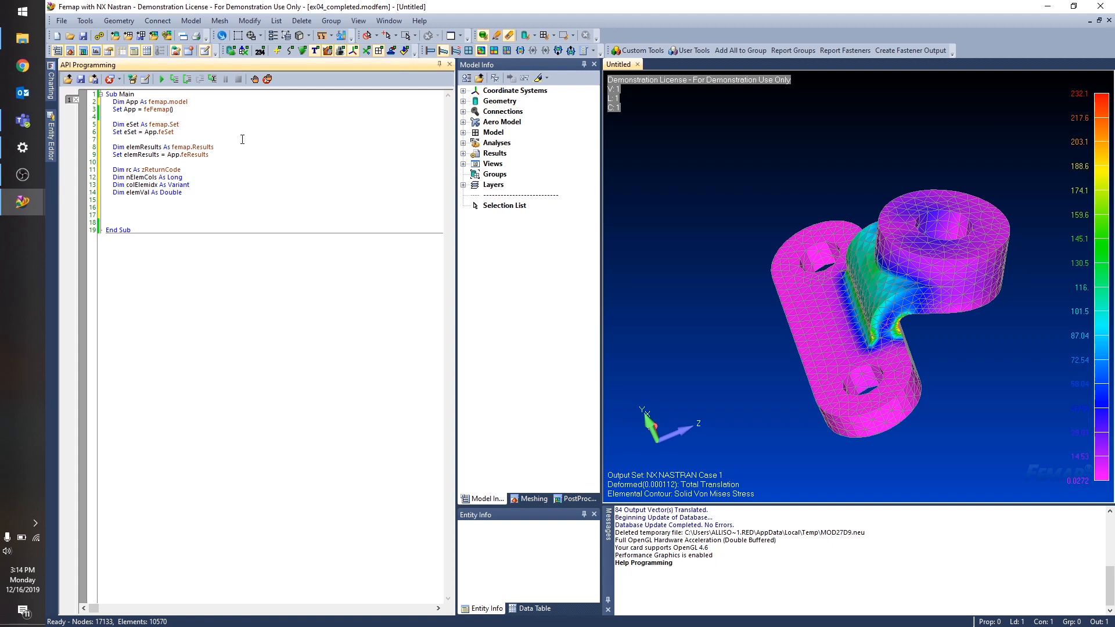
pyautogui.doubleClick(137, 147)
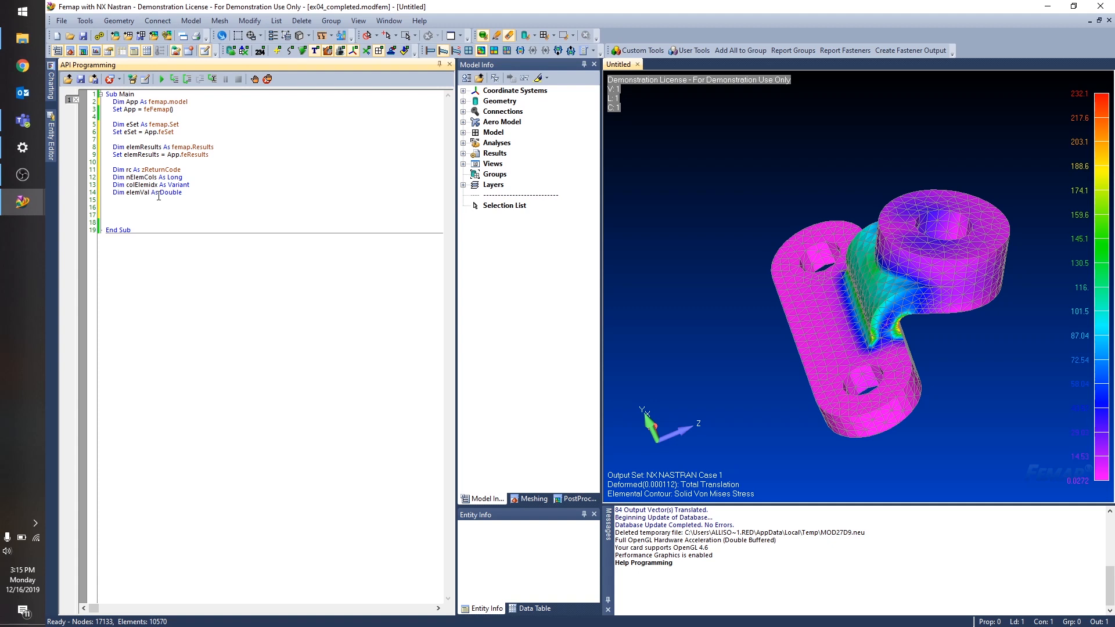
pyautogui.write('eSet.Add')
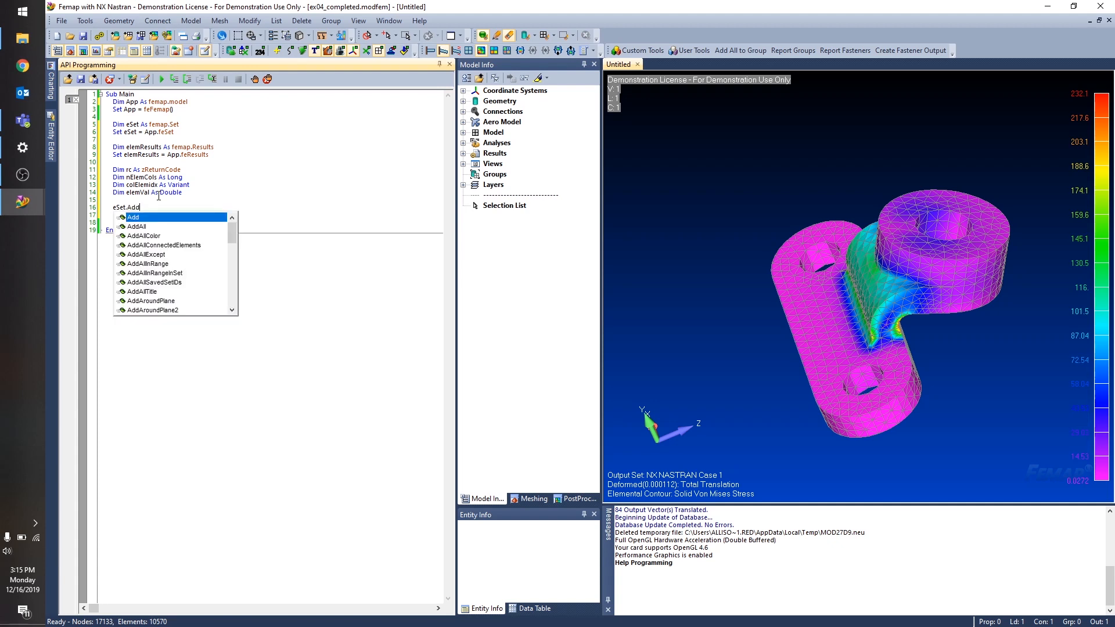
pyautogui.write('All(')
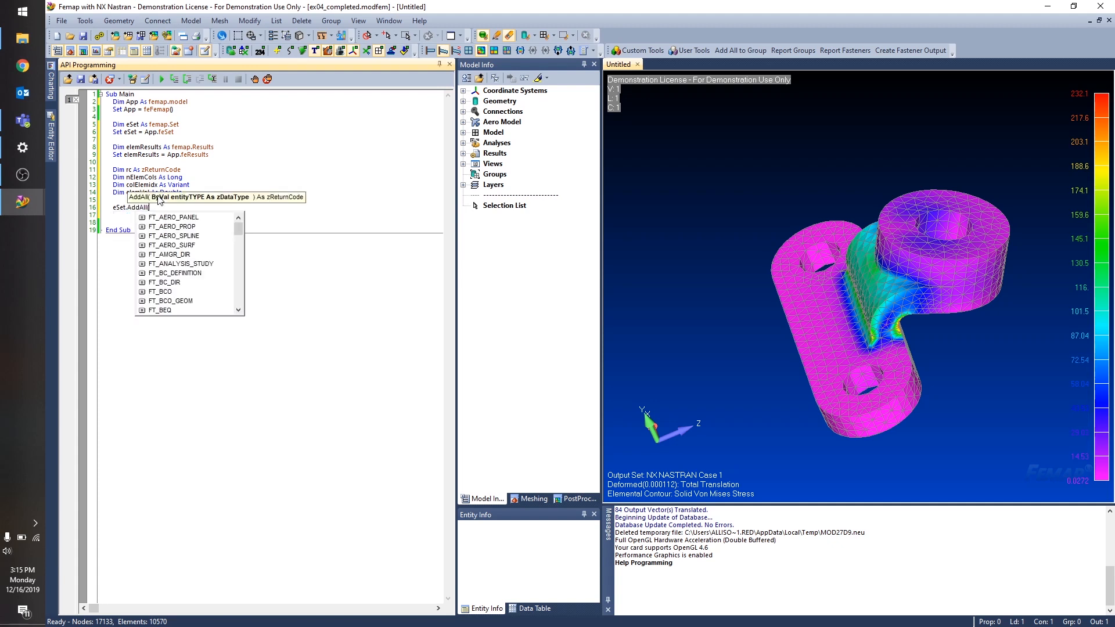
pyautogui.write('FT_ELEM)')
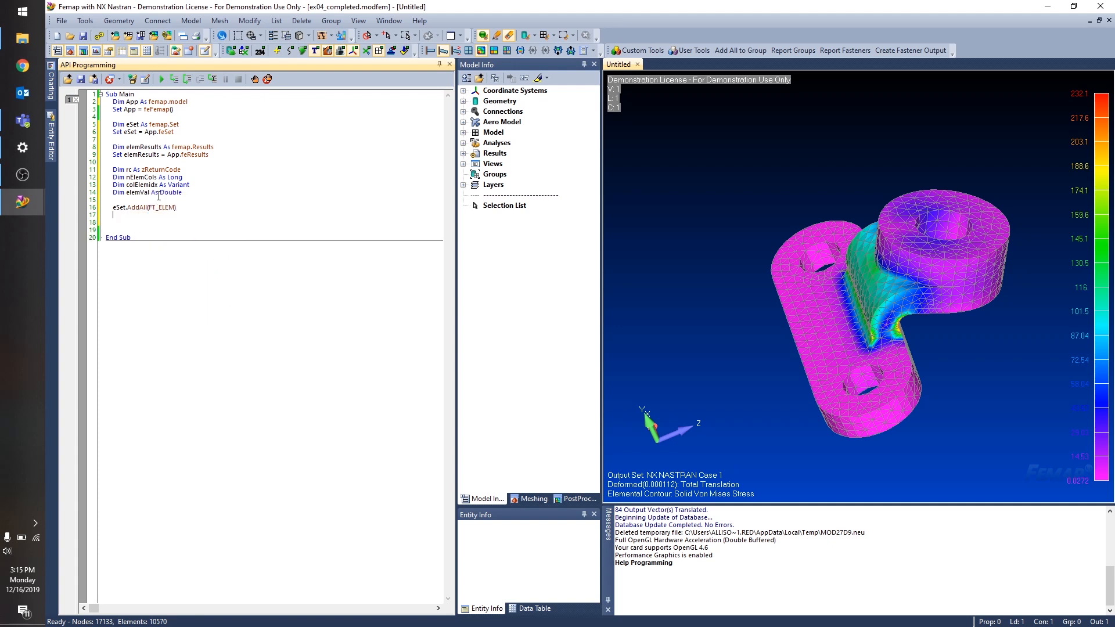
pyautogui.press('enter')
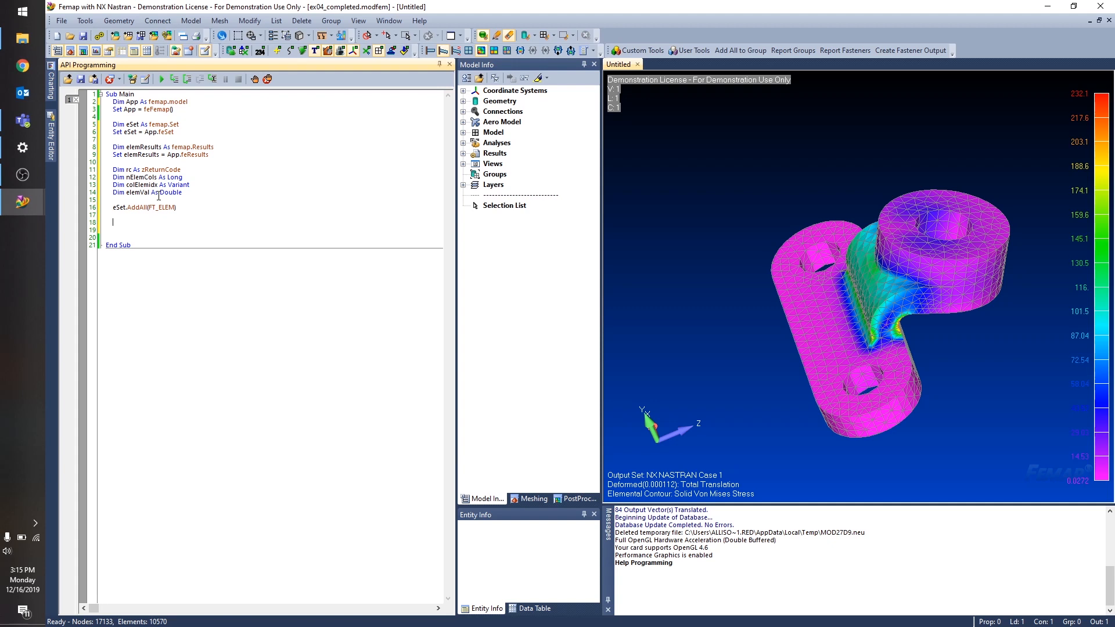
# - Begin the rc = elemResults.AddColumn( call on a new line
pyautogui.write('rc = elemResults.AddColumn')
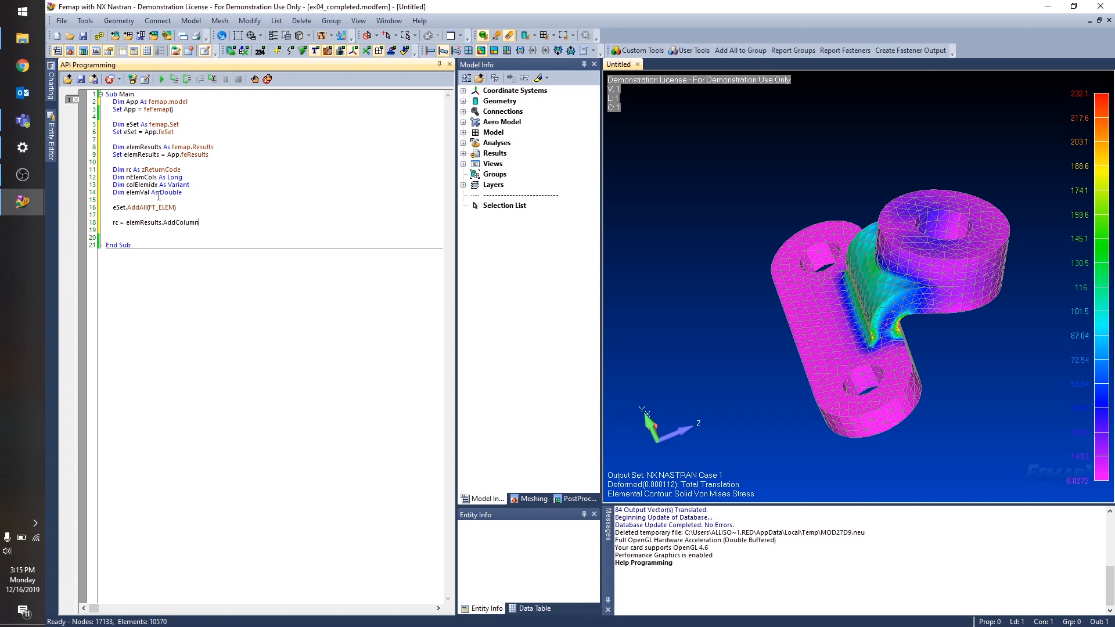
pyautogui.write('(')
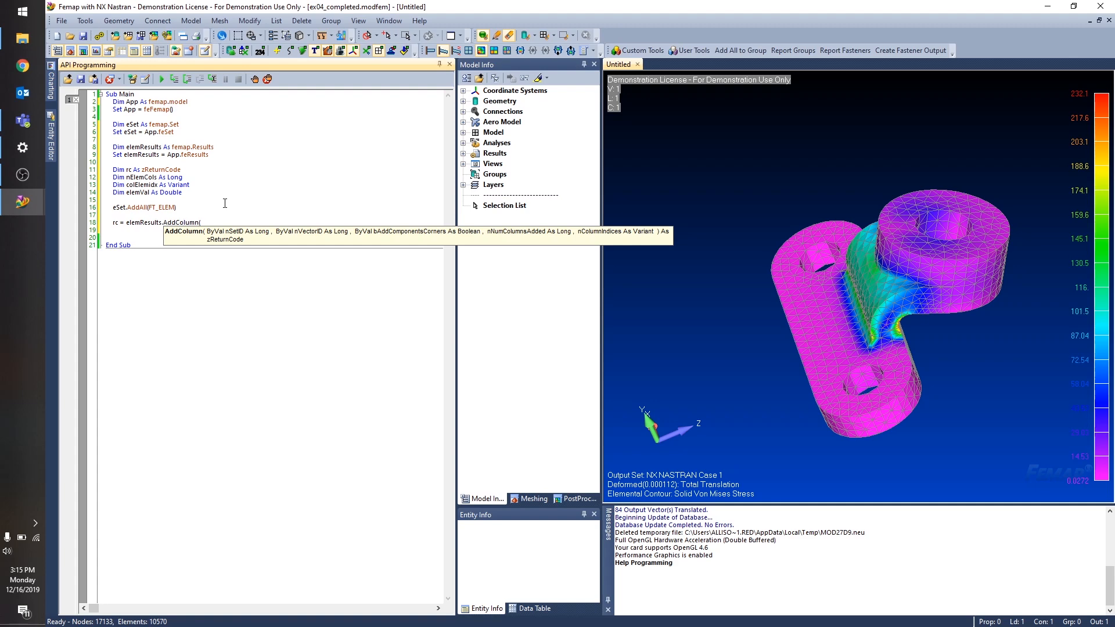
# - Bring up the FEMAP Help topic 4.9.7.1 describing AddColumn and its arguments
pyautogui.press('f1')
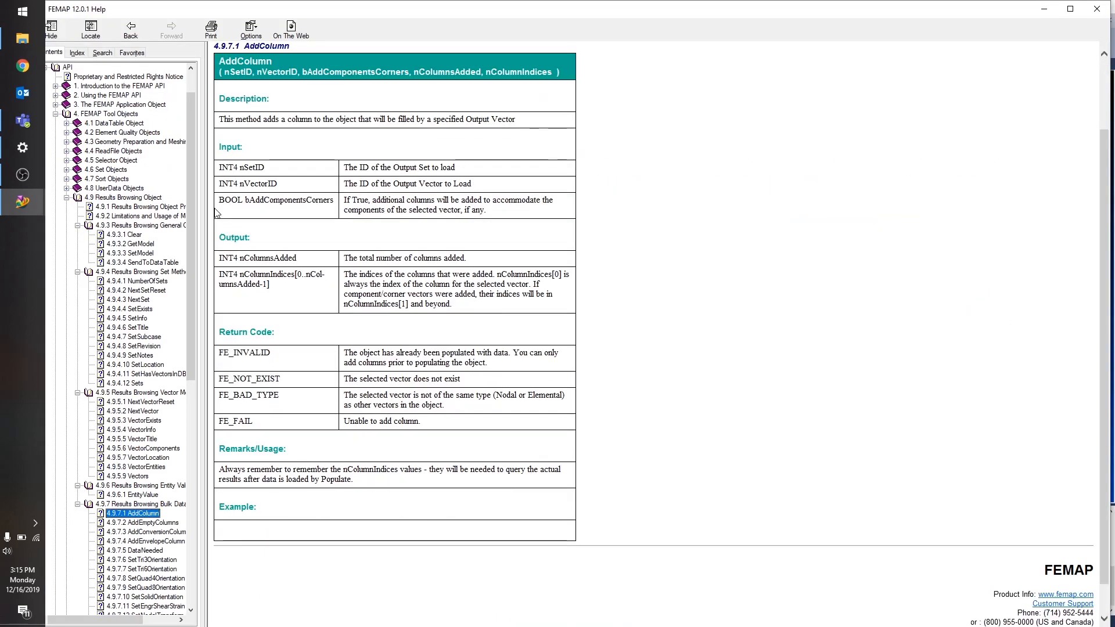
pyautogui.moveTo(455, 57)
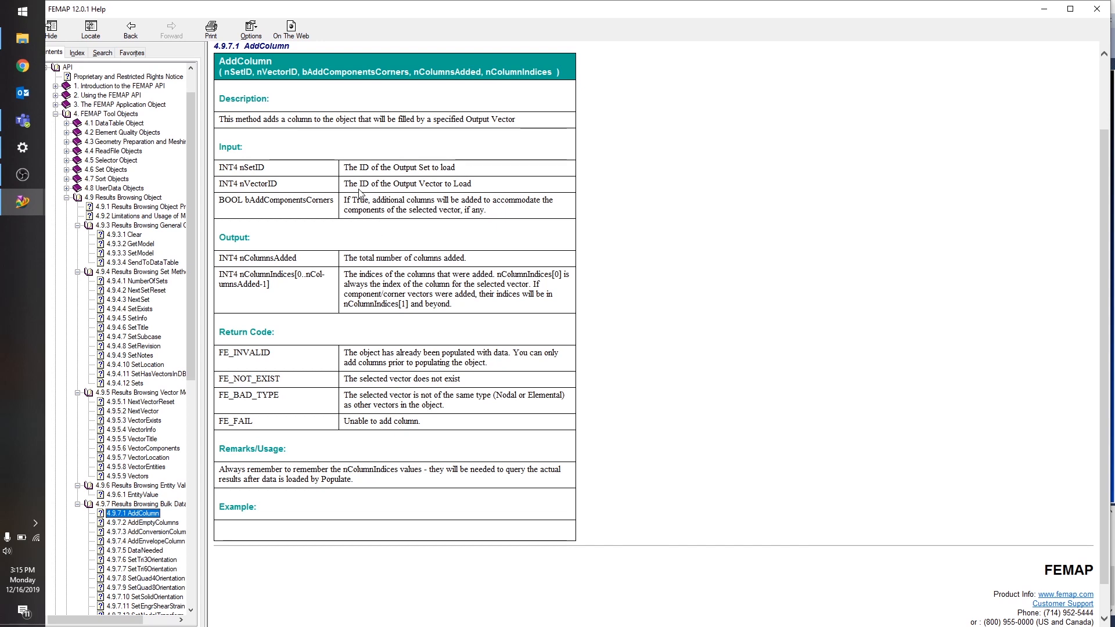
pyautogui.moveTo(482, 189)
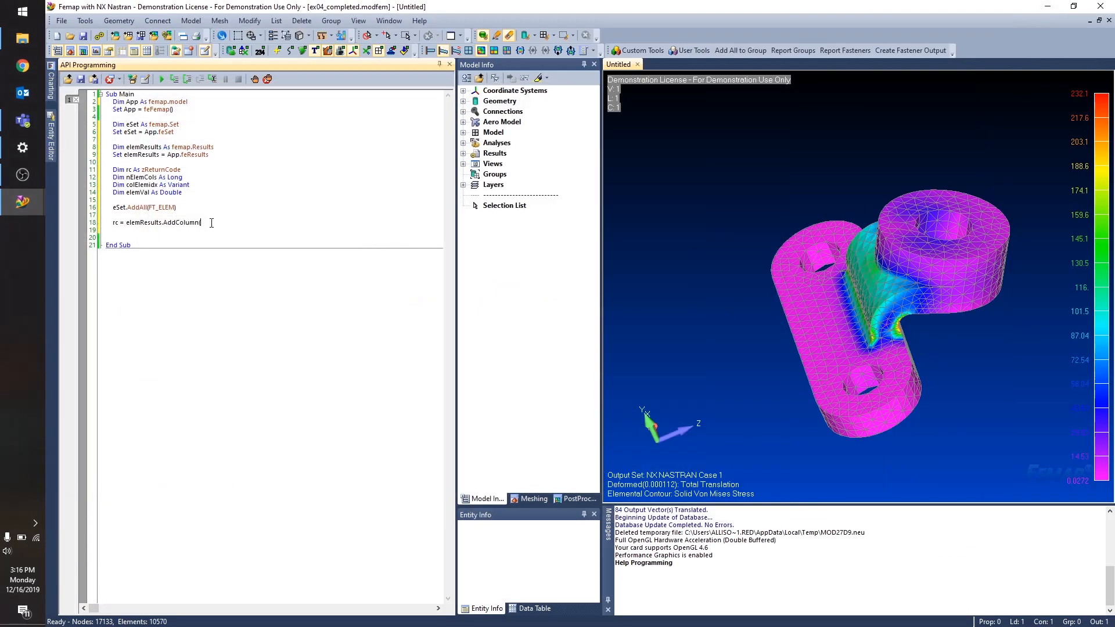
pyautogui.moveTo(892, 513)
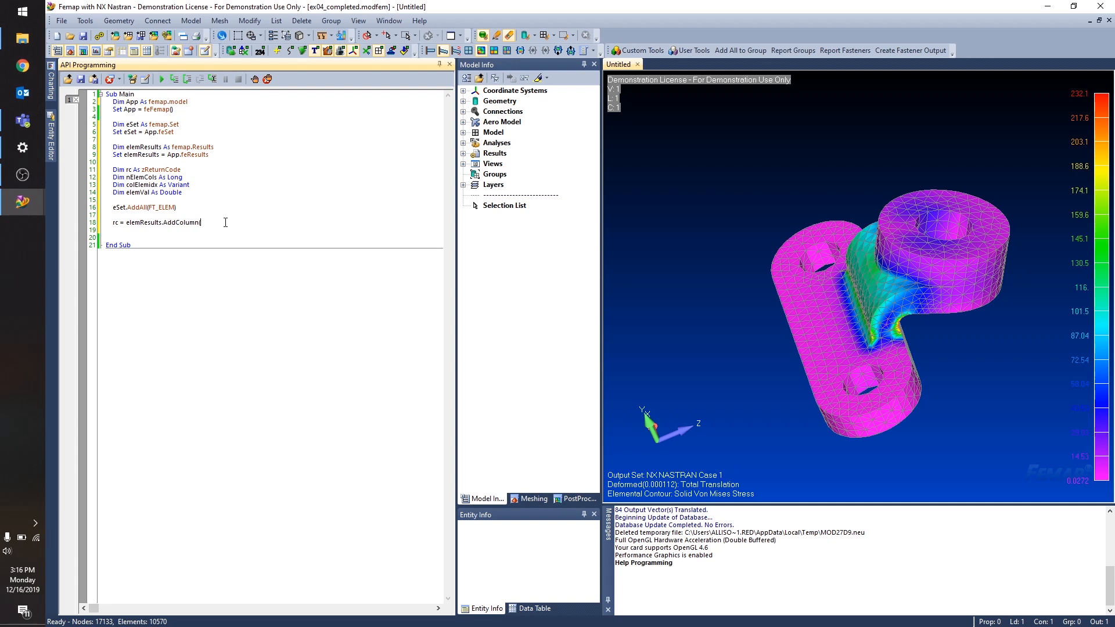
# - Pass output set 1, vector 60031 and False into the AddColumn call
pyautogui.write('(1,')
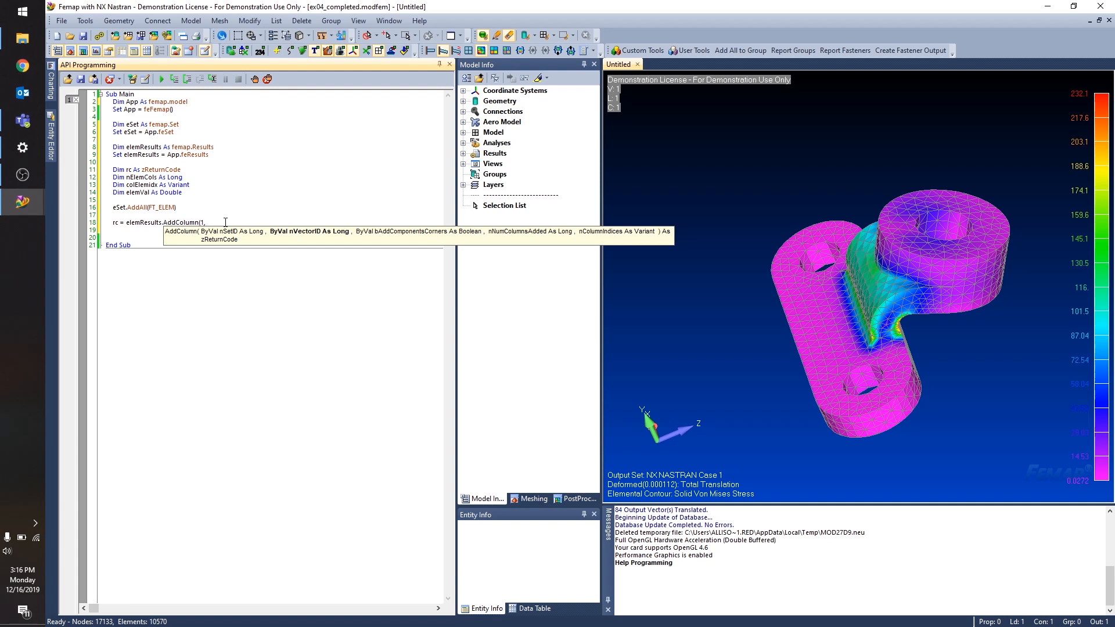
pyautogui.write('6')
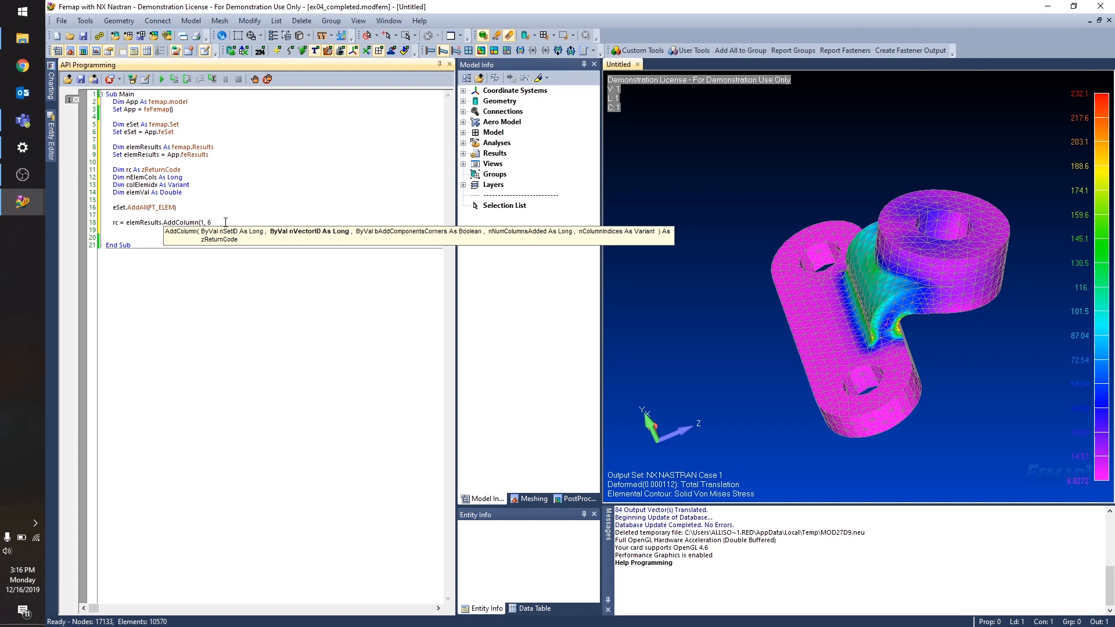
pyautogui.write('0031')
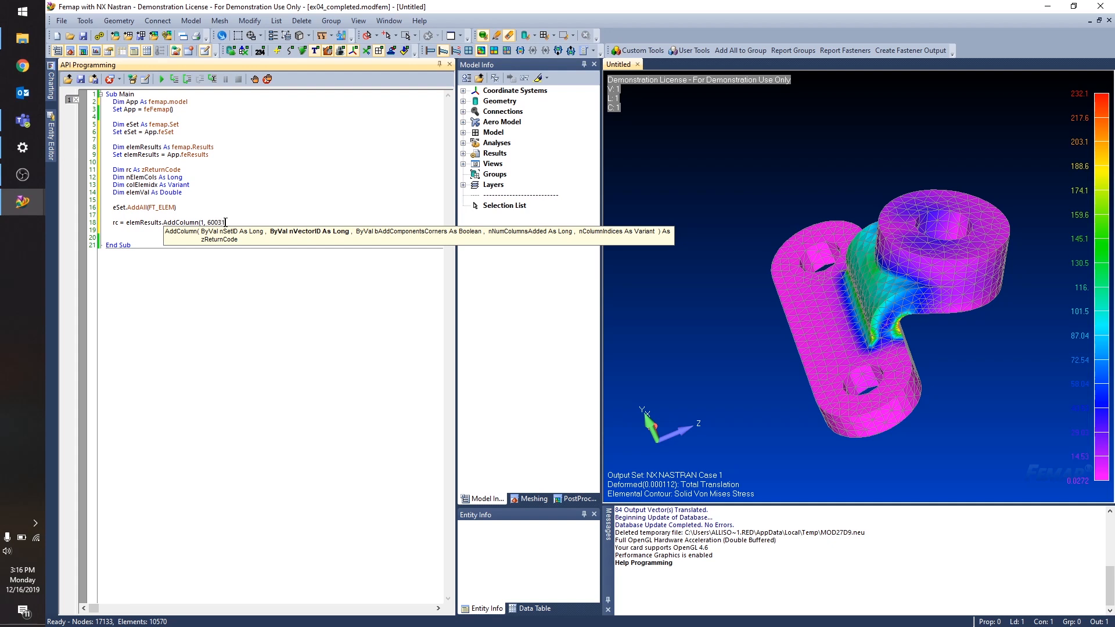
pyautogui.write(', Fa')
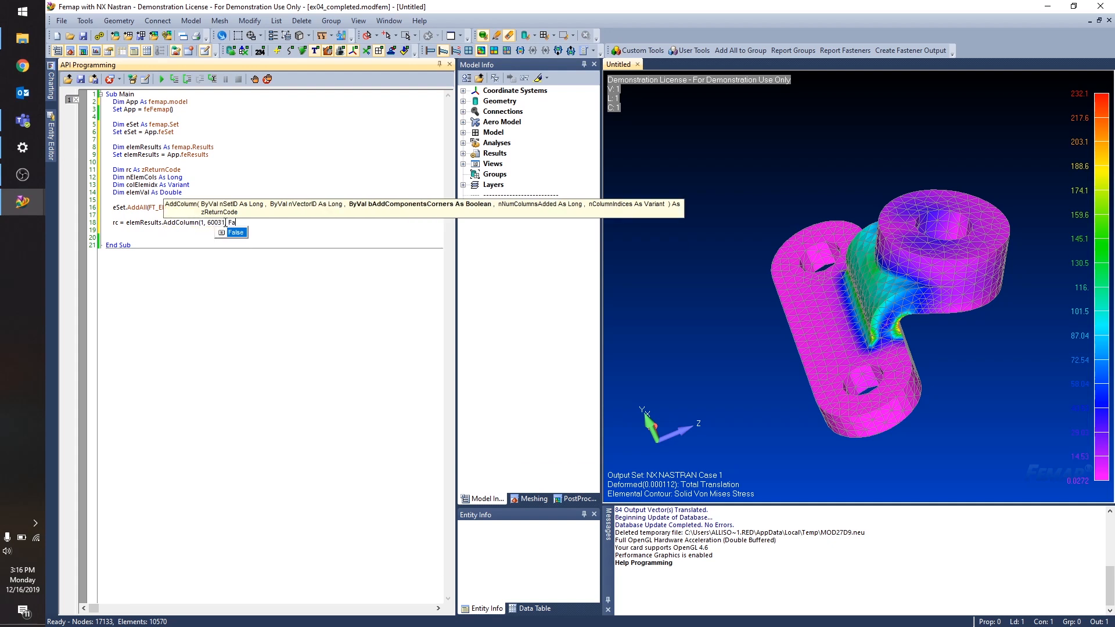
pyautogui.write('lse')
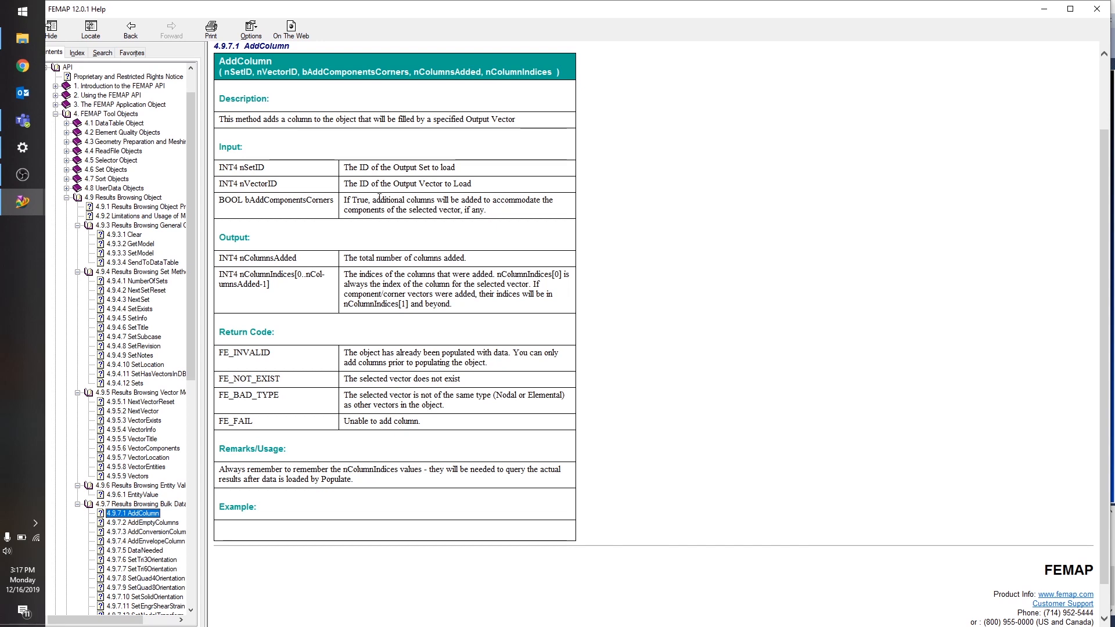
pyautogui.moveTo(409, 206)
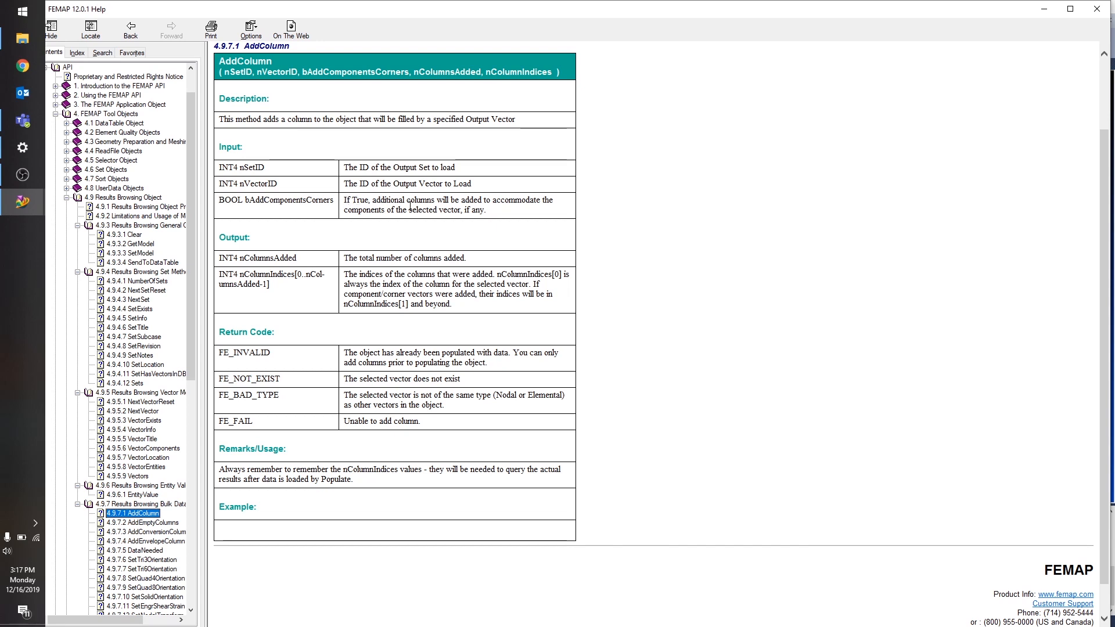
pyautogui.moveTo(416, 258)
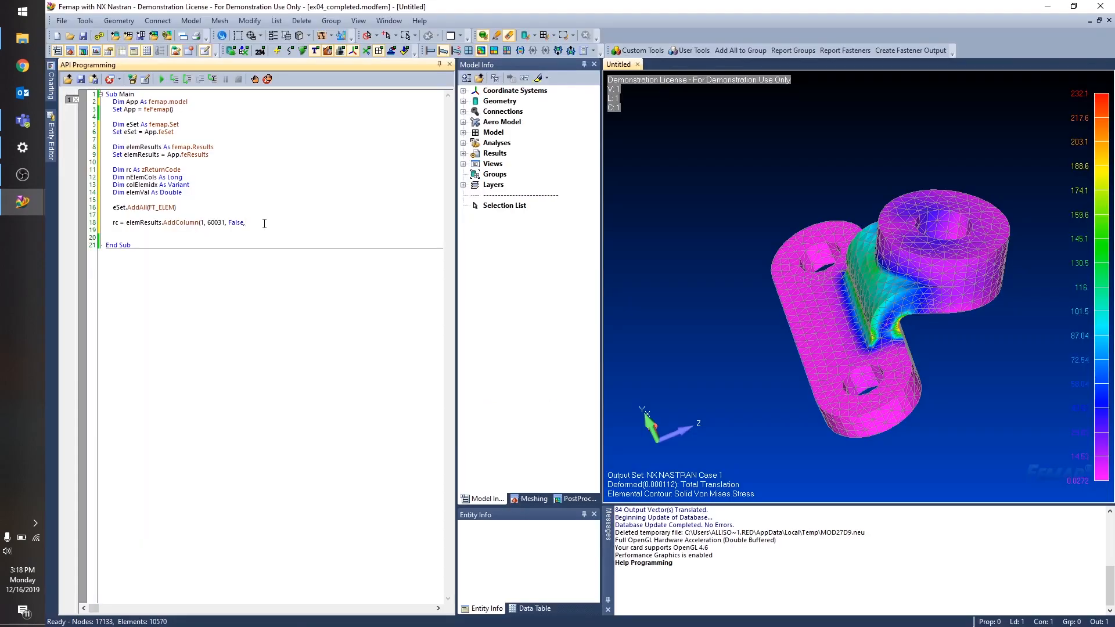
# - Complete AddColumn with the output arguments nElemCols and colElemidx
pyautogui.write(',')
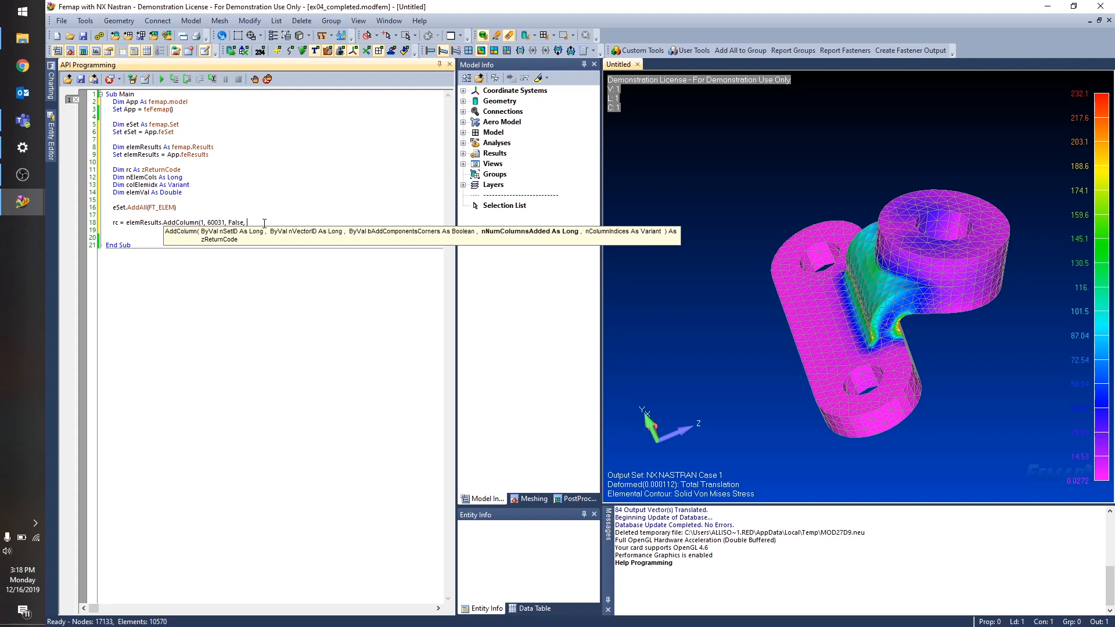
pyautogui.write('nElemCol')
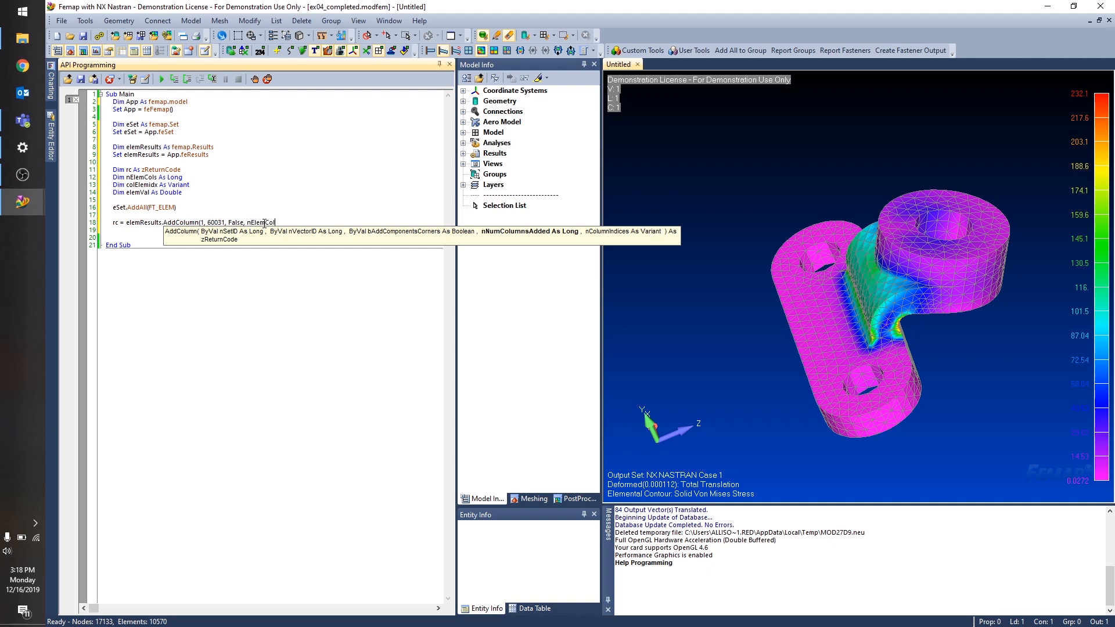
pyautogui.write('s,')
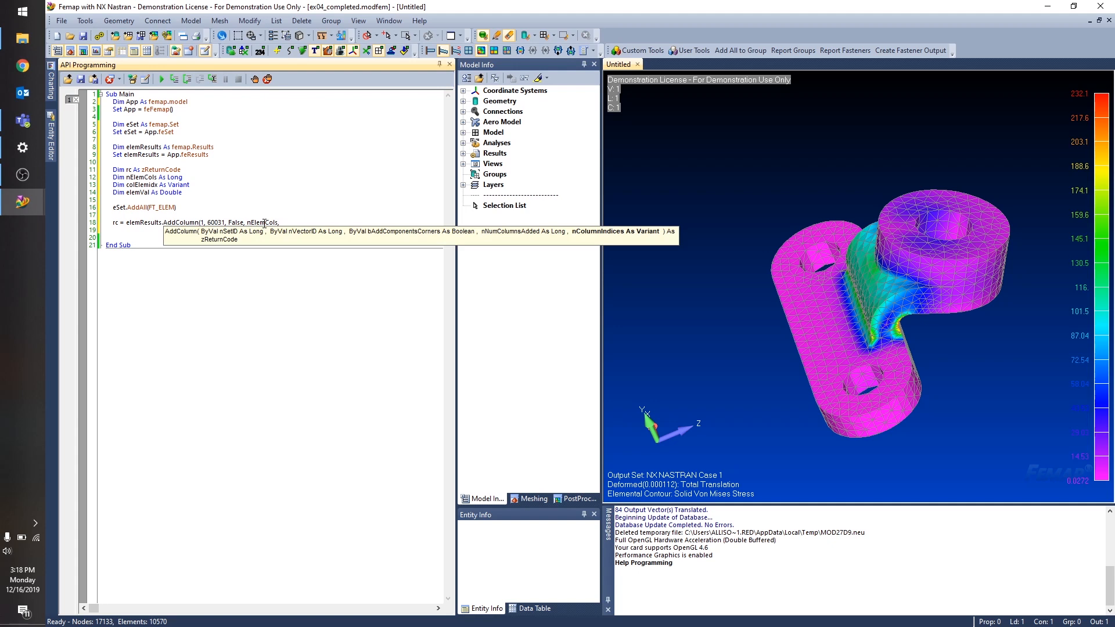
pyautogui.write('colElemidx)')
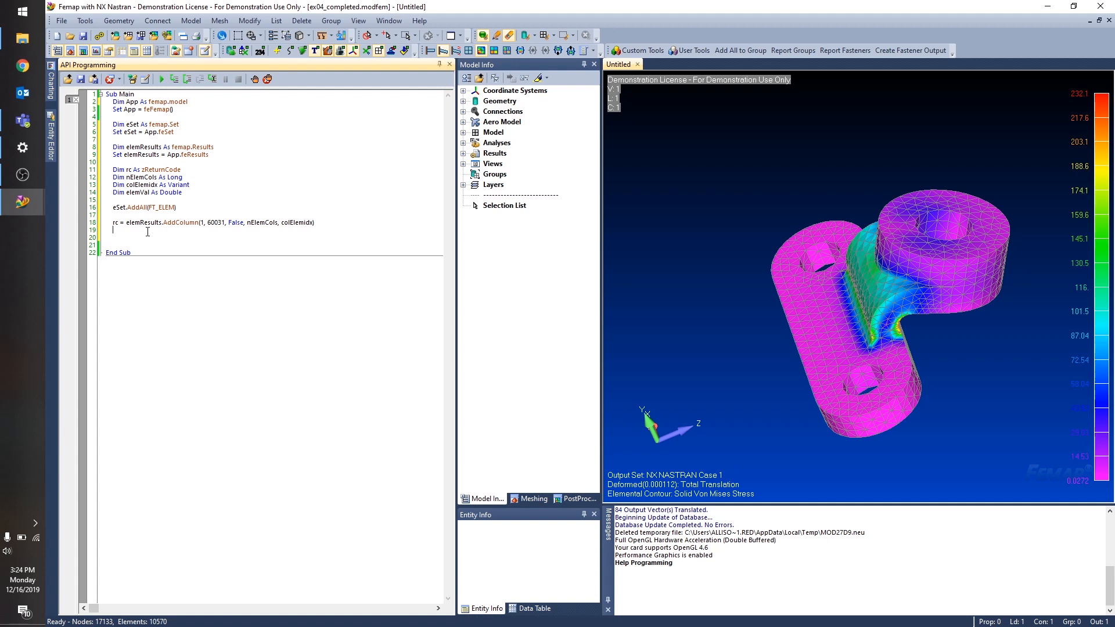
# - Add the rc = elemResults.Populate line after the AddColumn call
pyautogui.write('rc =')
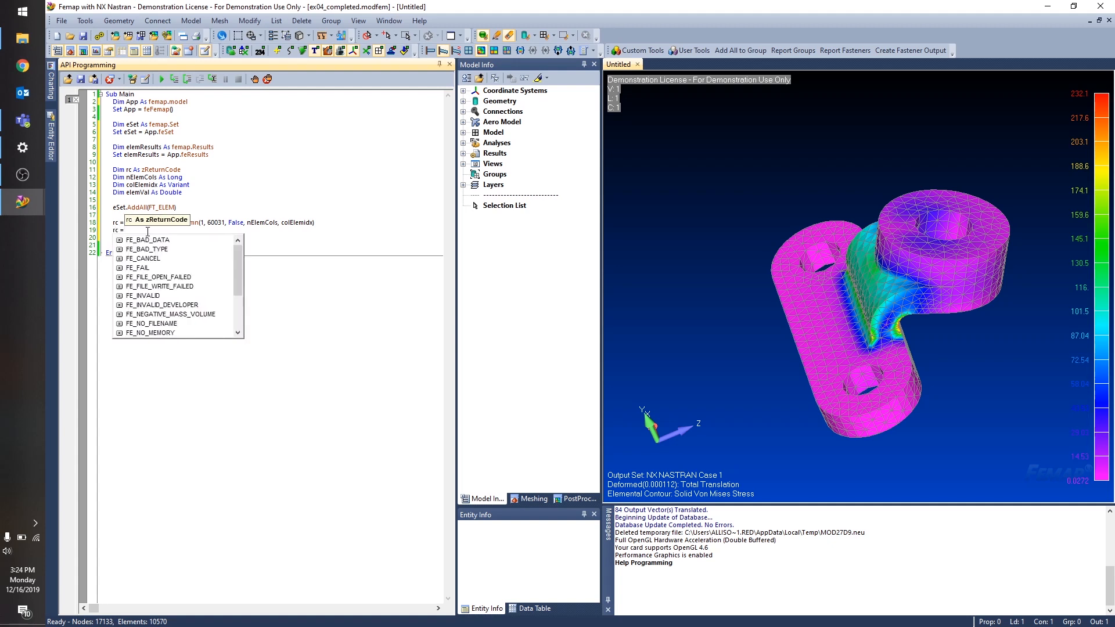
pyautogui.write('elemResults')
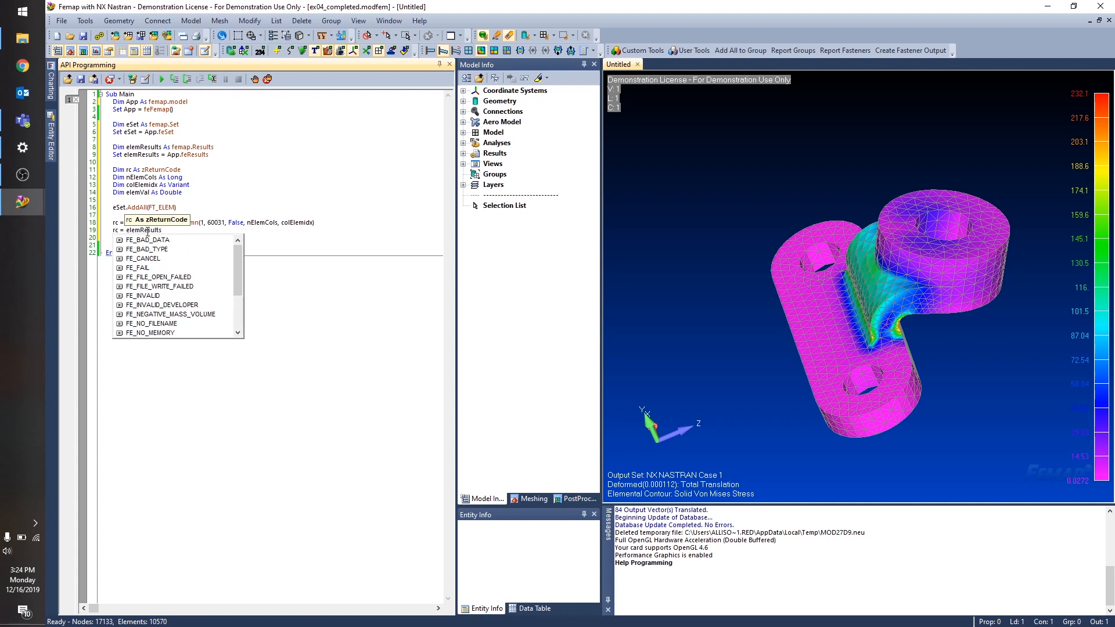
pyautogui.write('.Populate')
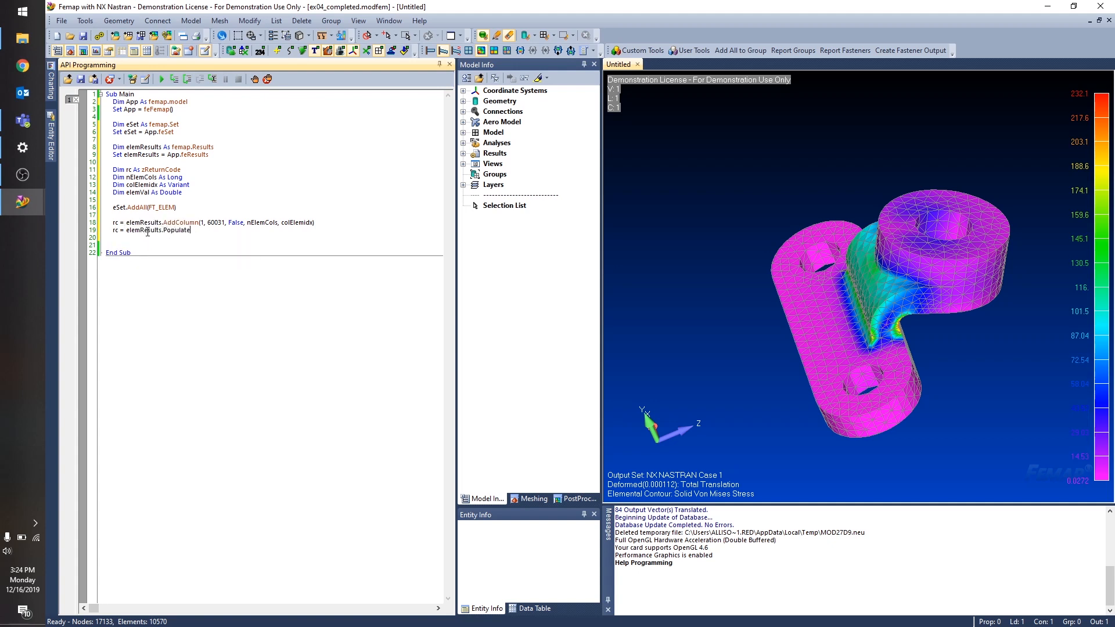
pyautogui.press('enter')
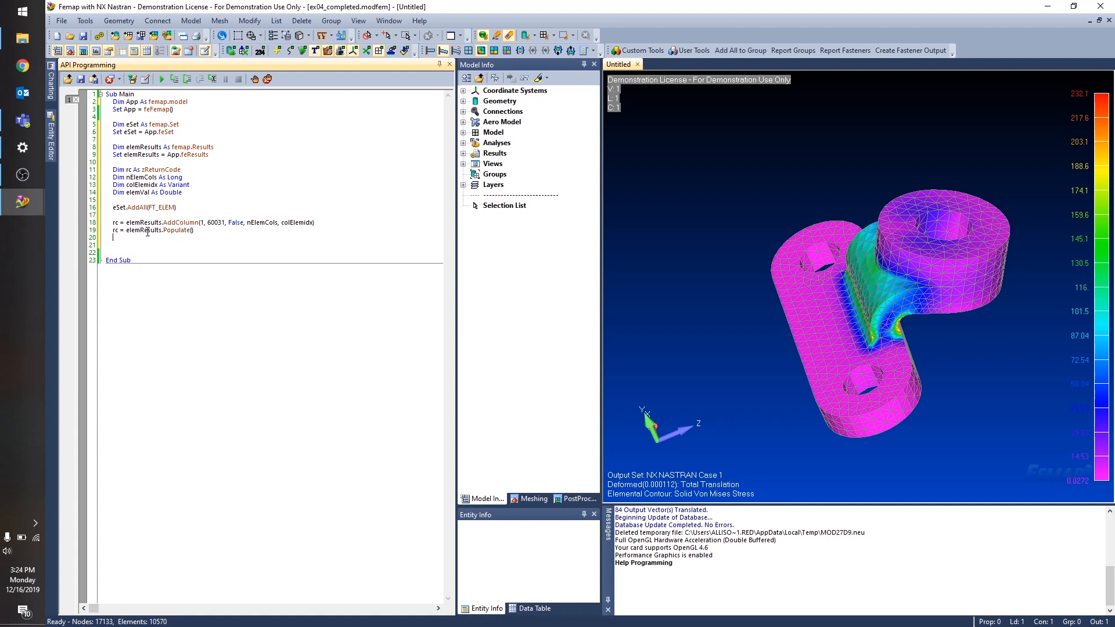
pyautogui.press('enter')
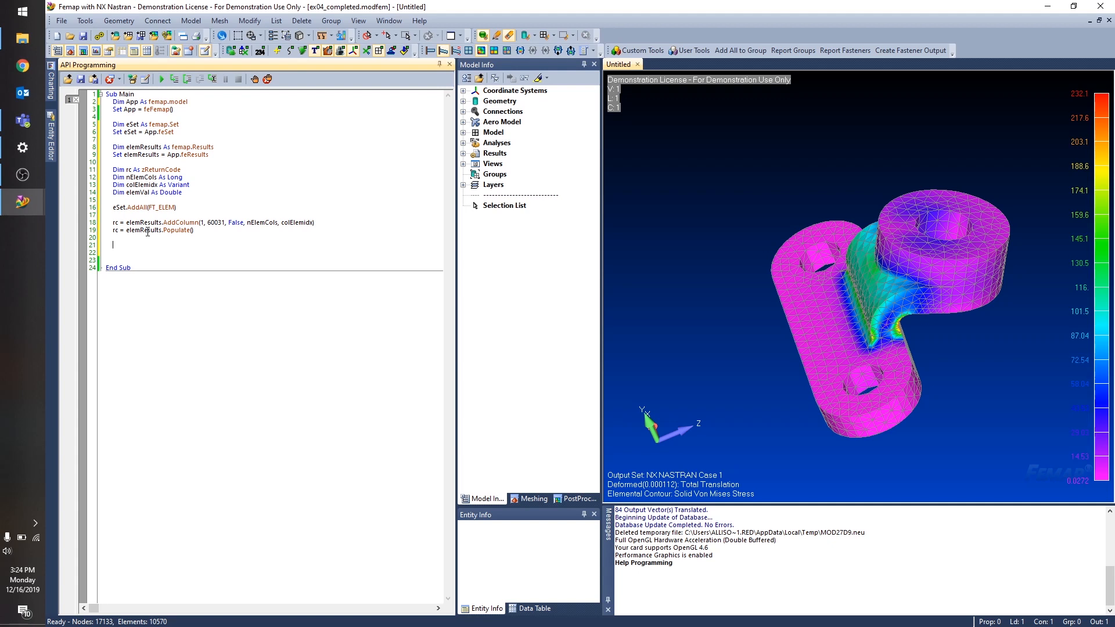
# - Add eSet.Reset() to reset the element set before iterating
pyautogui.write('e')
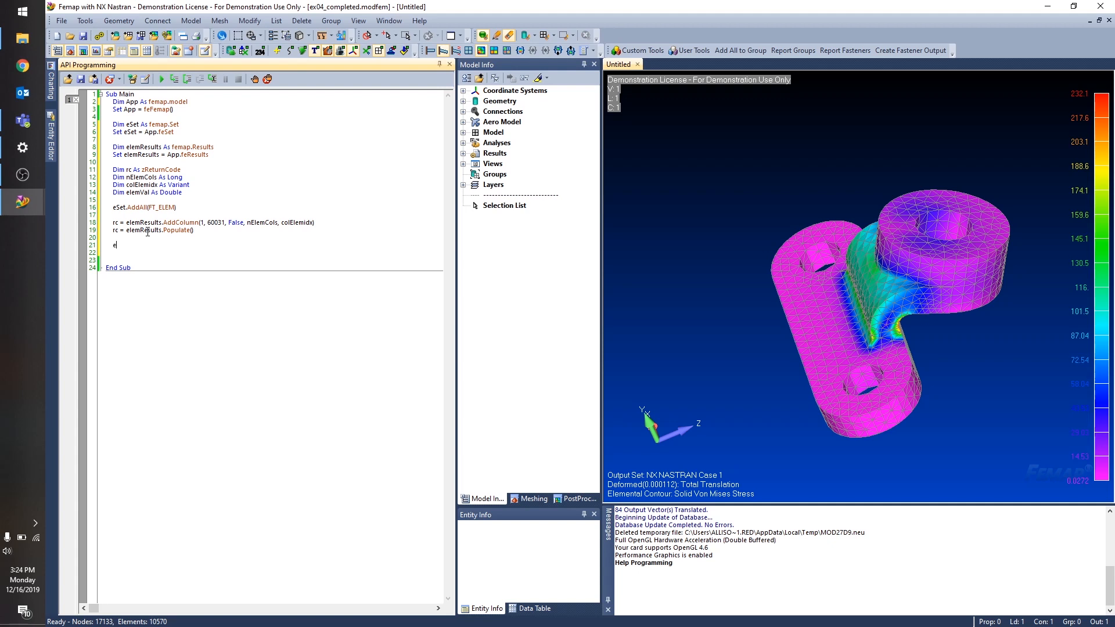
pyautogui.write('Set.Reset')
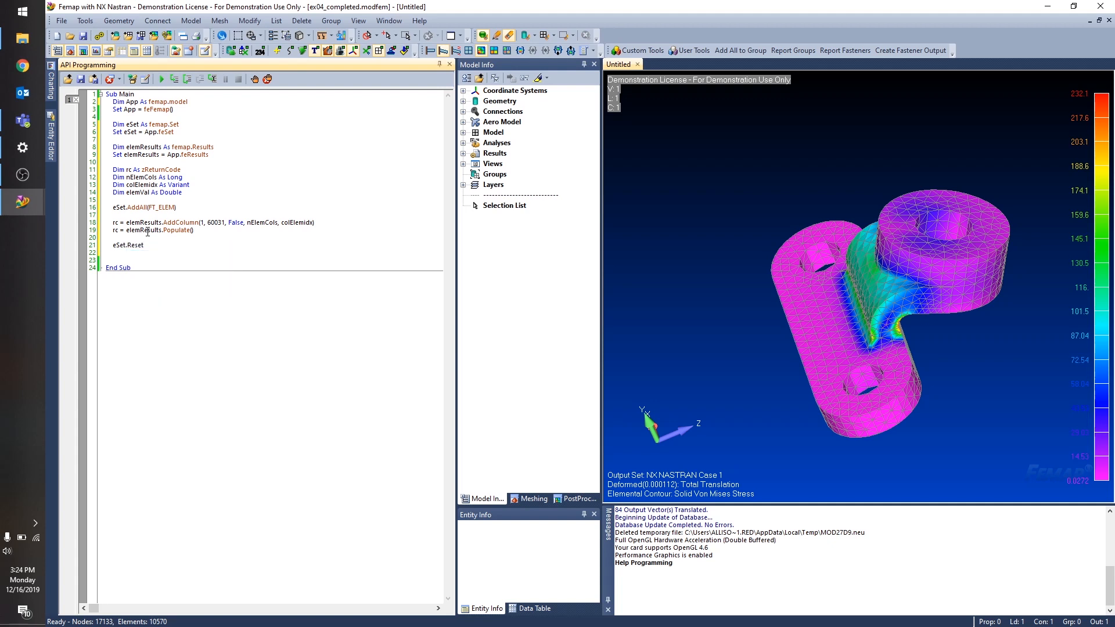
pyautogui.write('()')
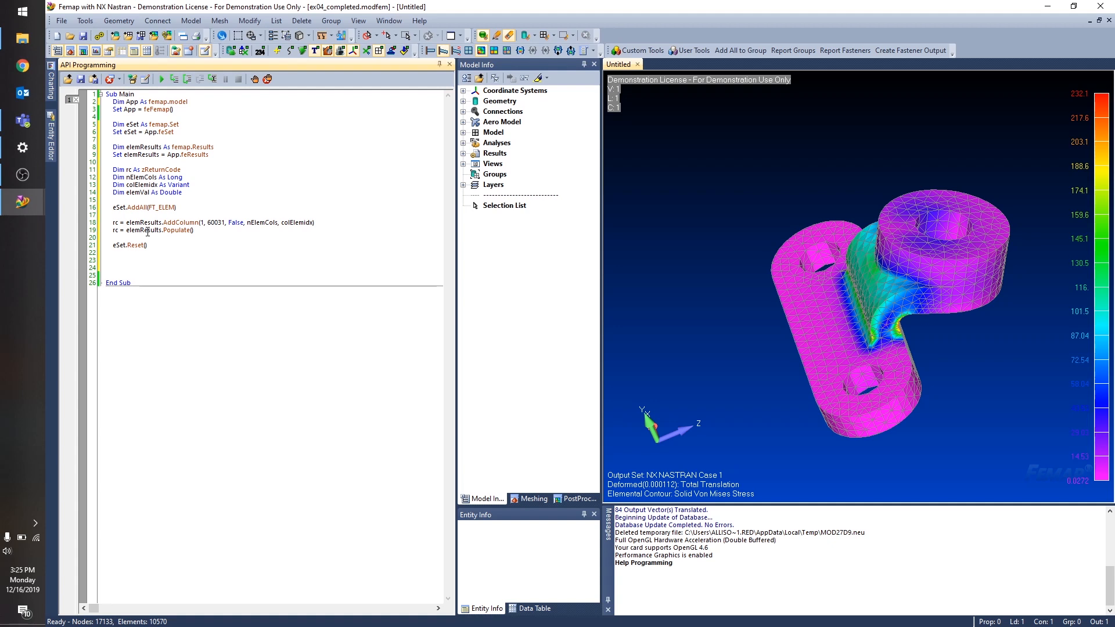
# - Write a While eSet.Next() ... Wend loop over the element set
pyautogui.write('Whil')
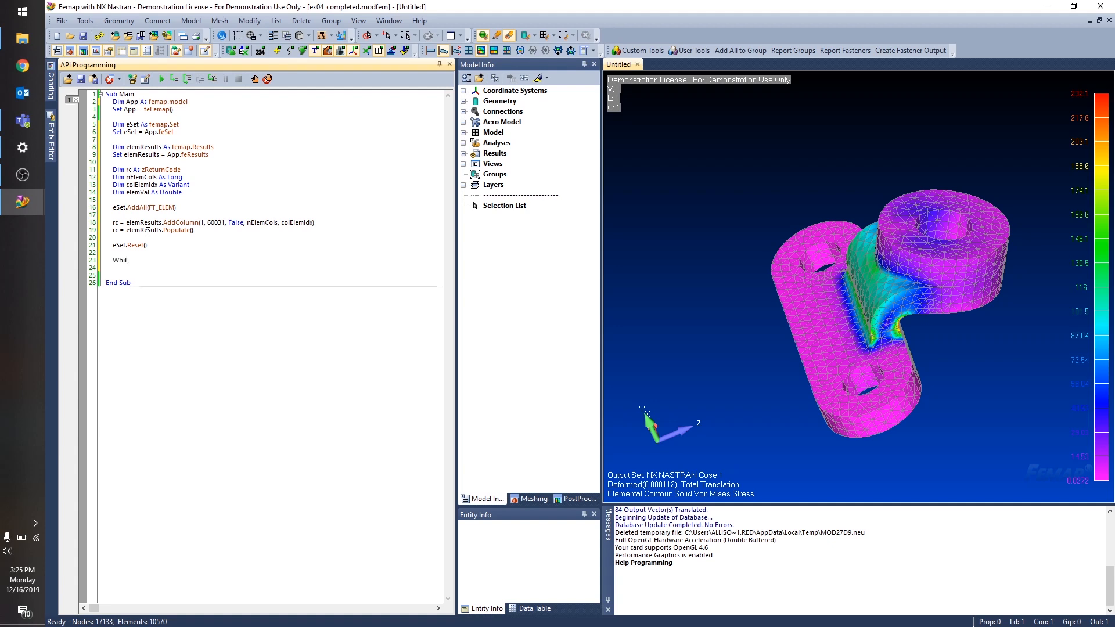
pyautogui.write('e e')
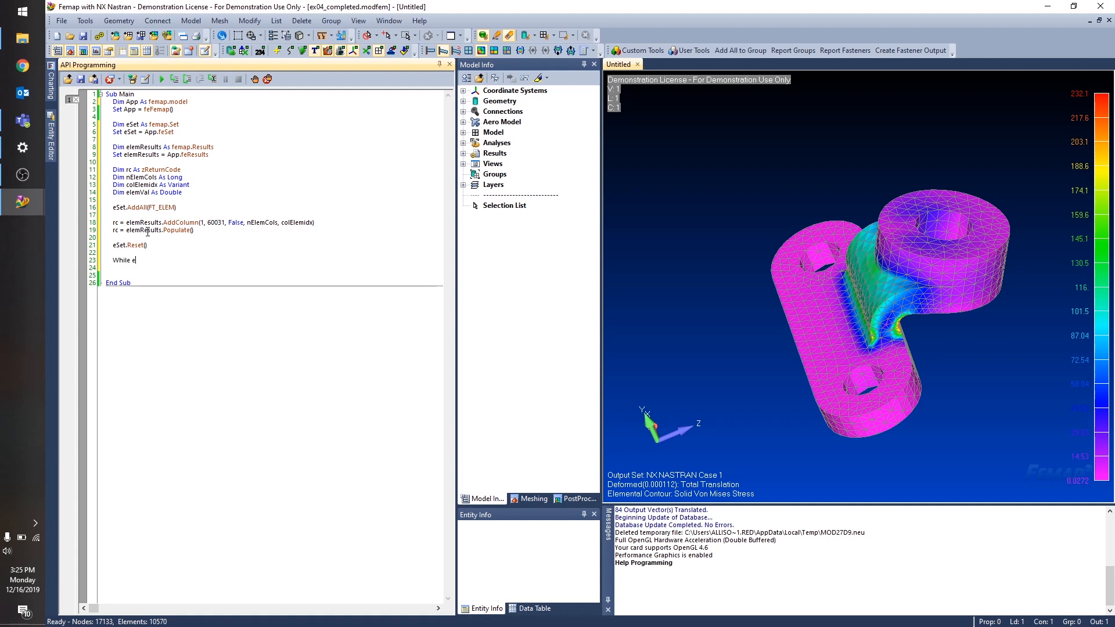
pyautogui.write('Set.Next(')
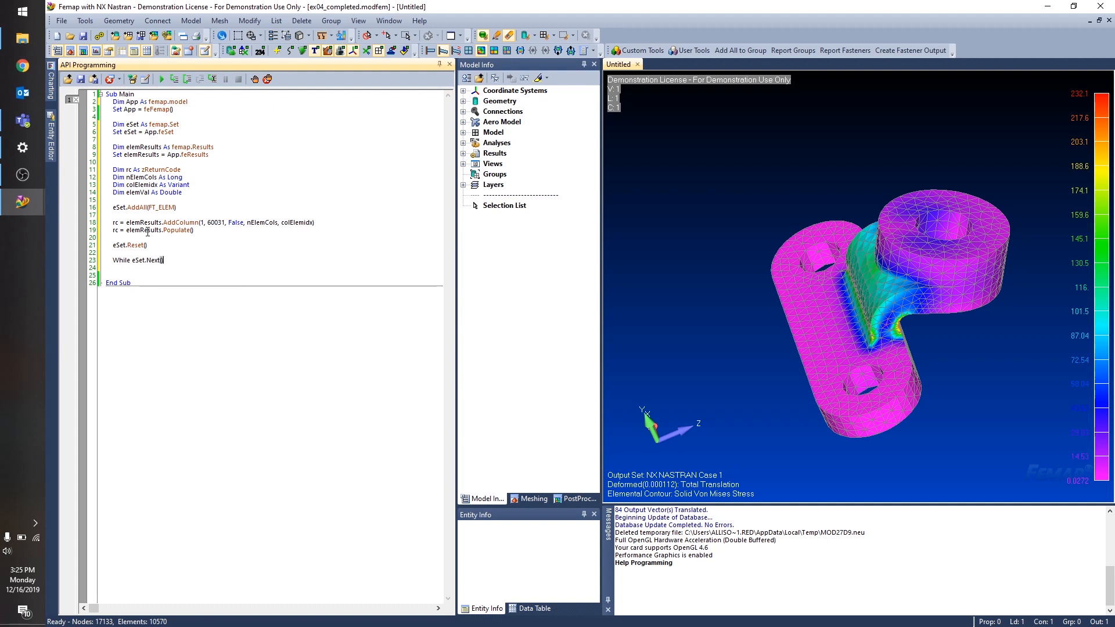
pyautogui.write('rd')
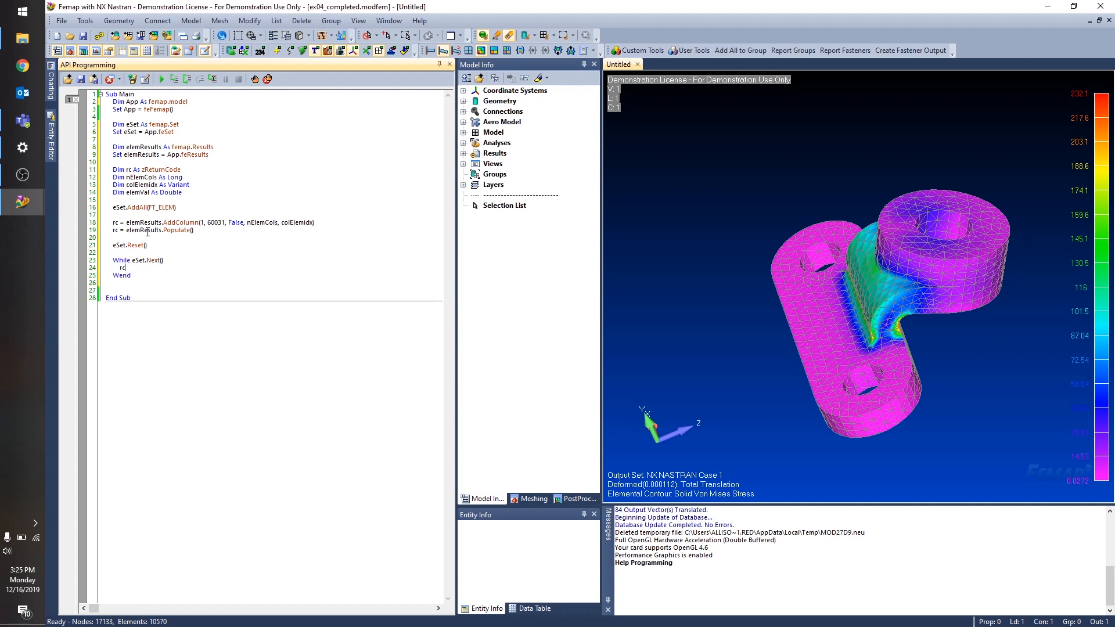
# - Inside the loop, begin rc = elemResults.GetValue( for the current element
pyautogui.write('rc =')
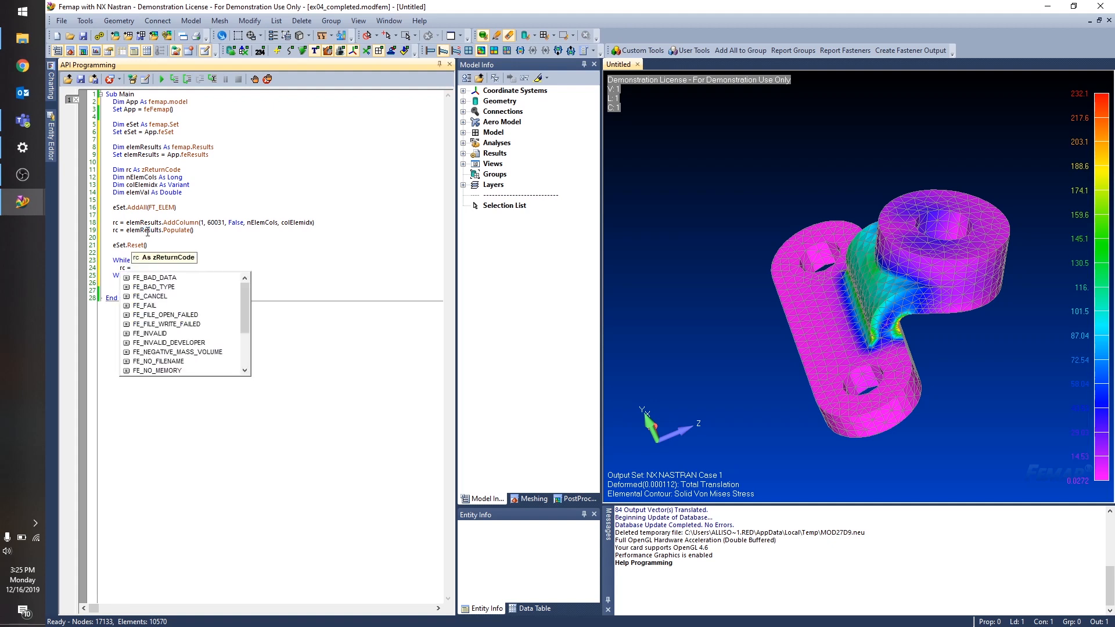
pyautogui.write('elemResults.')
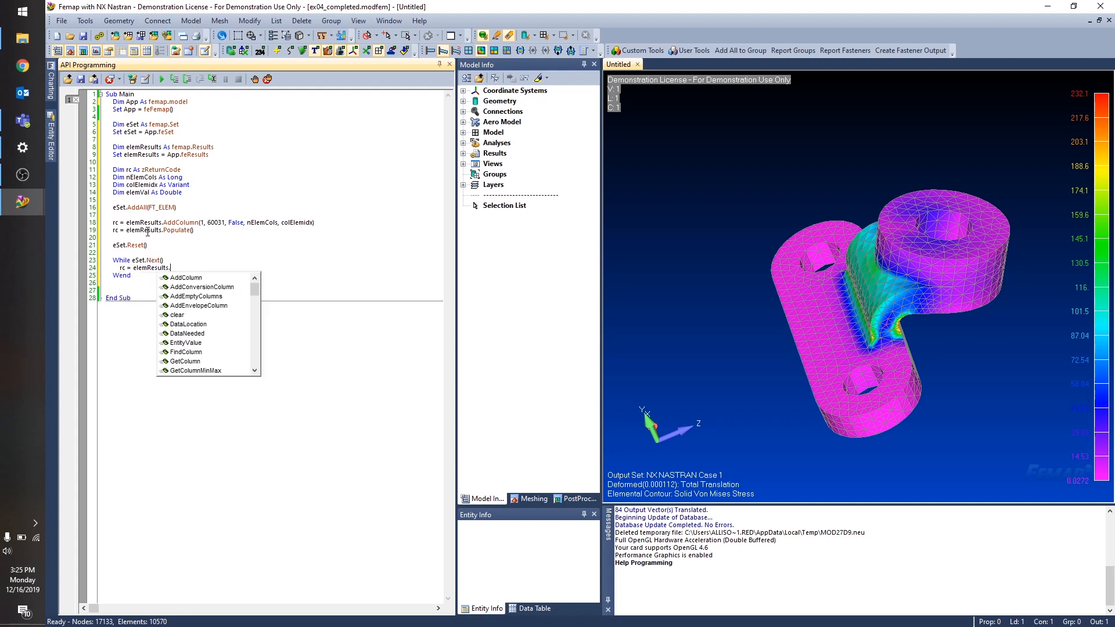
pyautogui.write('GetVal')
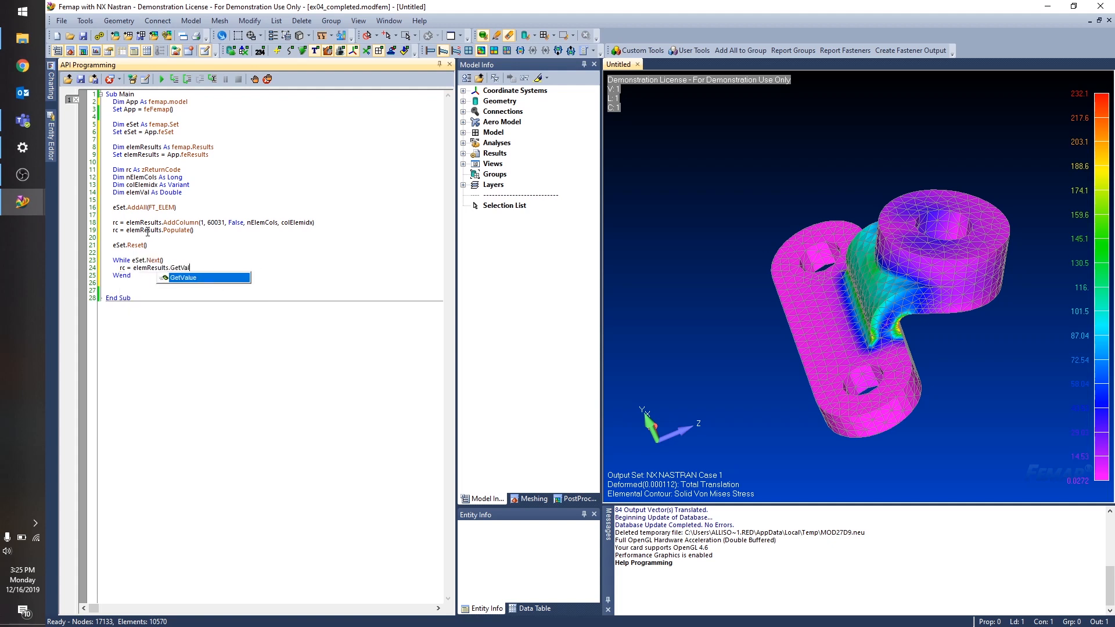
pyautogui.write('(')
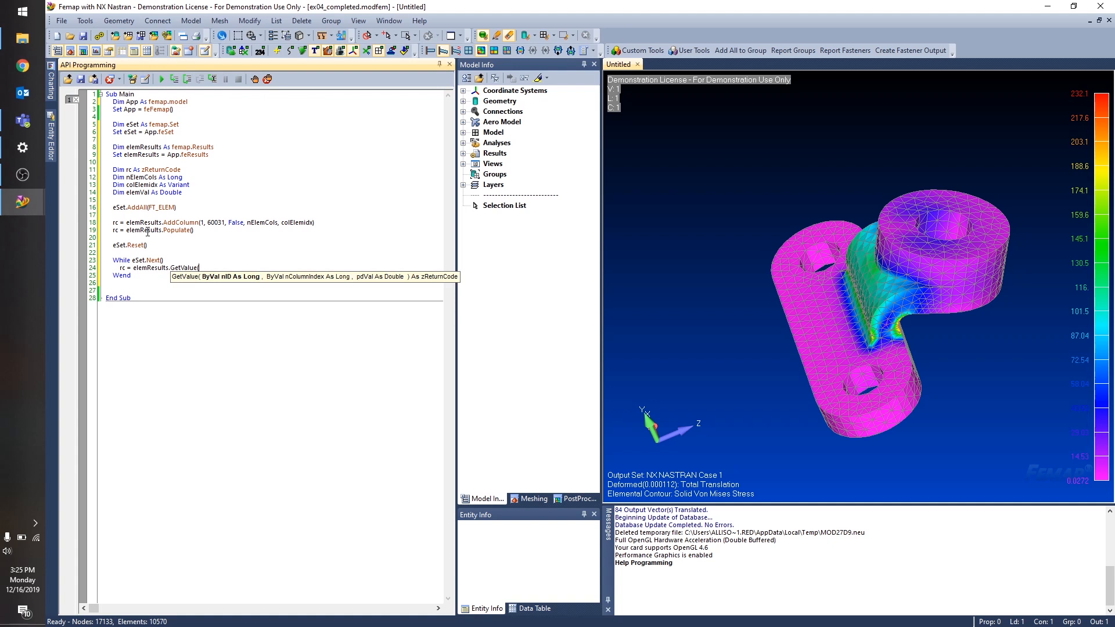
pyautogui.moveTo(184, 268)
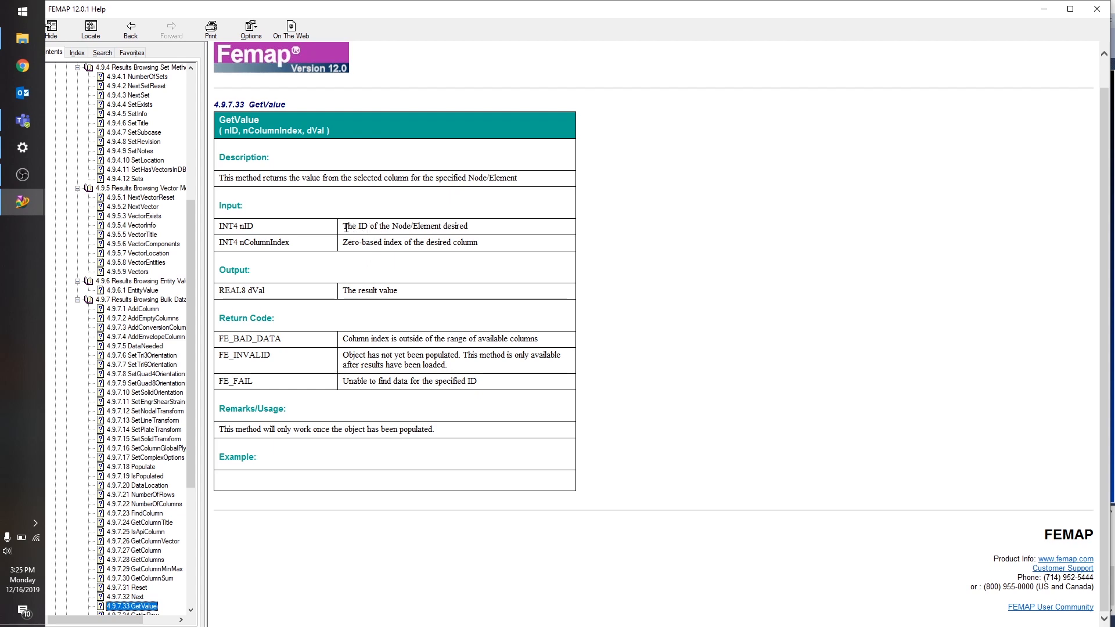
pyautogui.moveTo(364, 239)
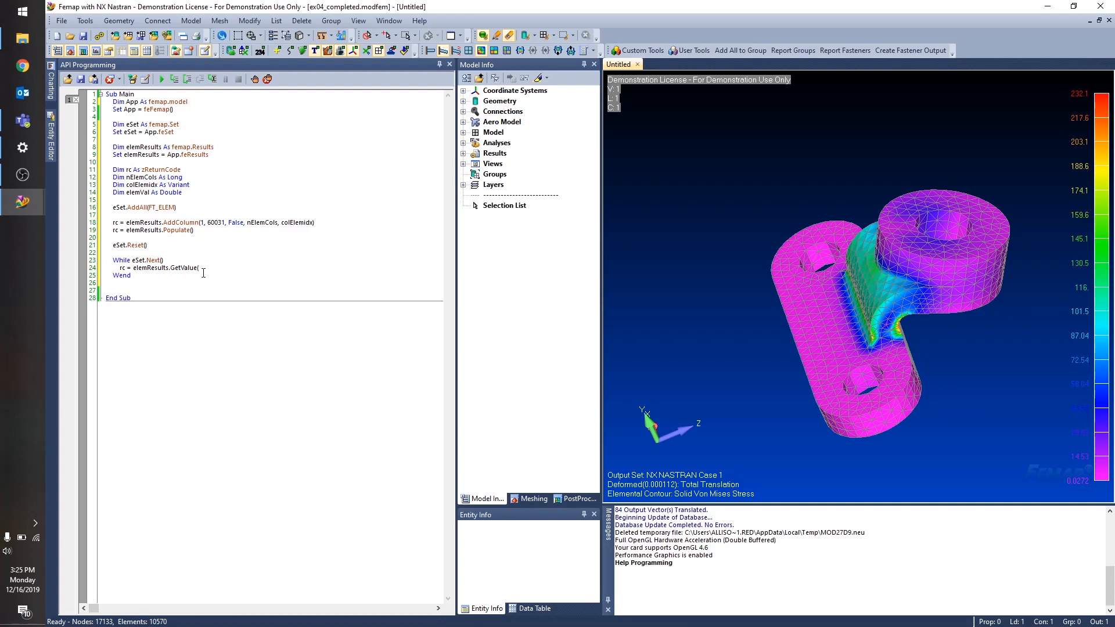
# - Fill GetValue with eSet.CurrentID, colElemidx(0) and elemVal as its arguments
pyautogui.doubleClick(177, 223)
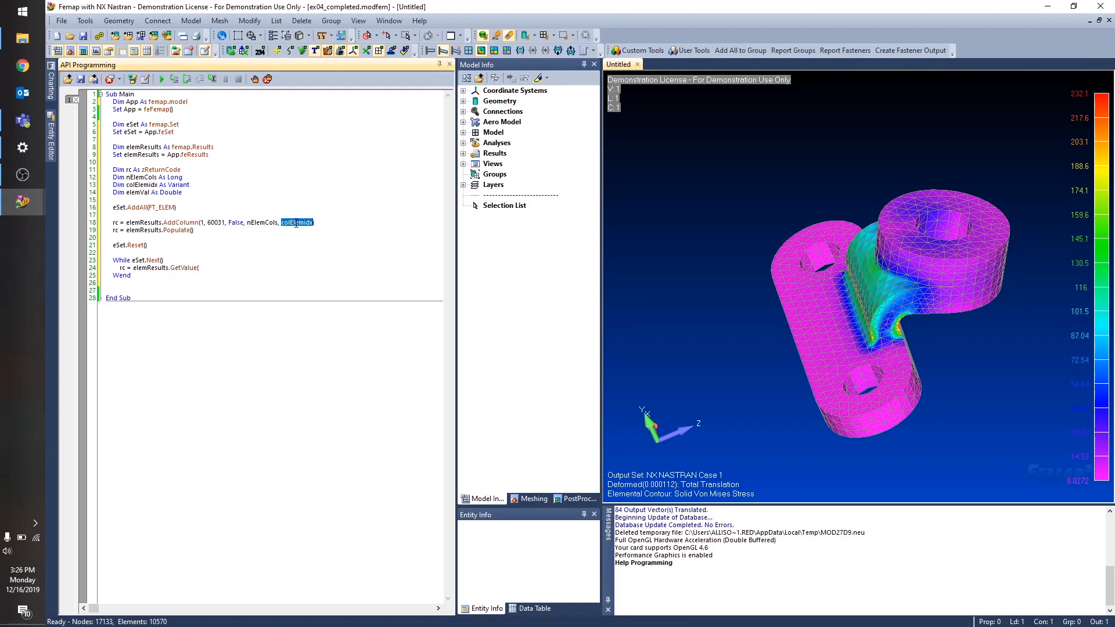
pyautogui.click(327, 222)
pyautogui.write('eSet.')
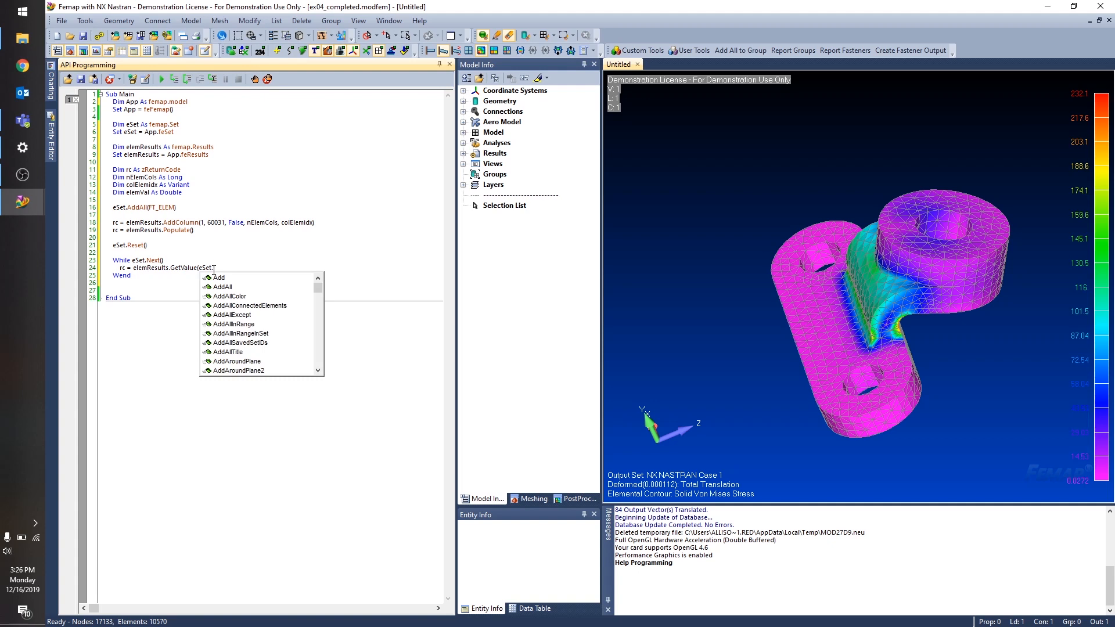
pyautogui.write('CurrentID')
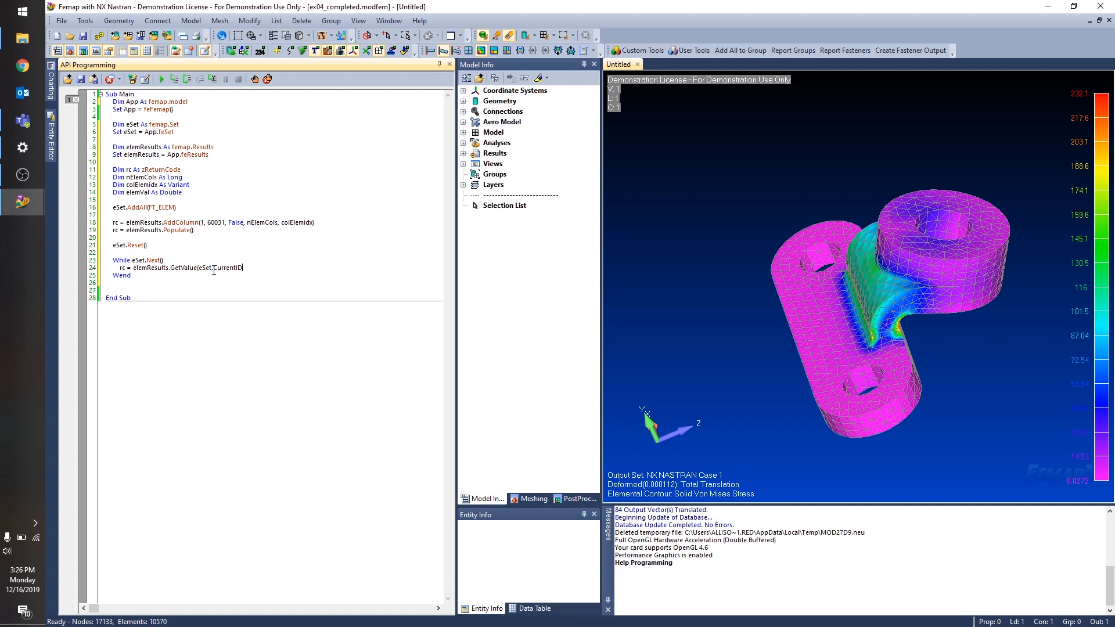
pyautogui.write(',')
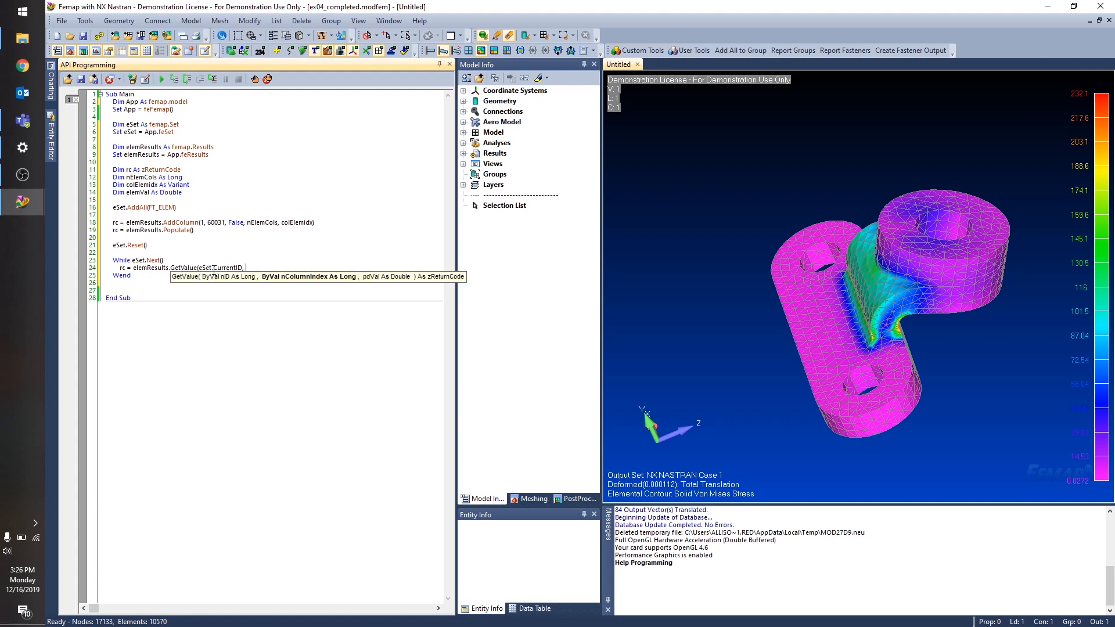
pyautogui.write('colElemidx')
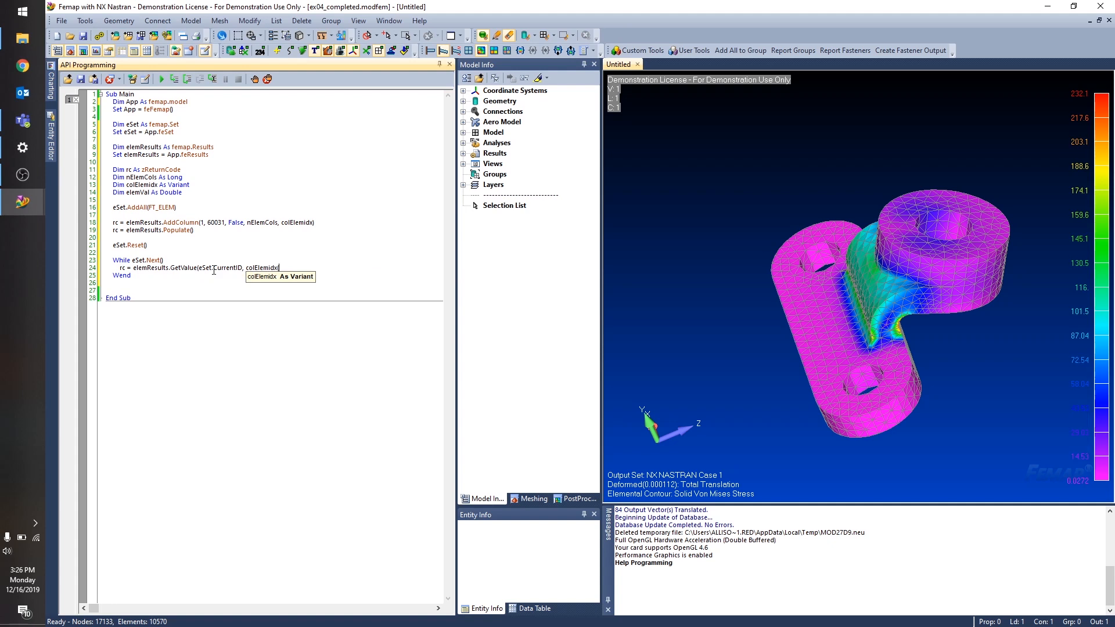
pyautogui.write('(0),')
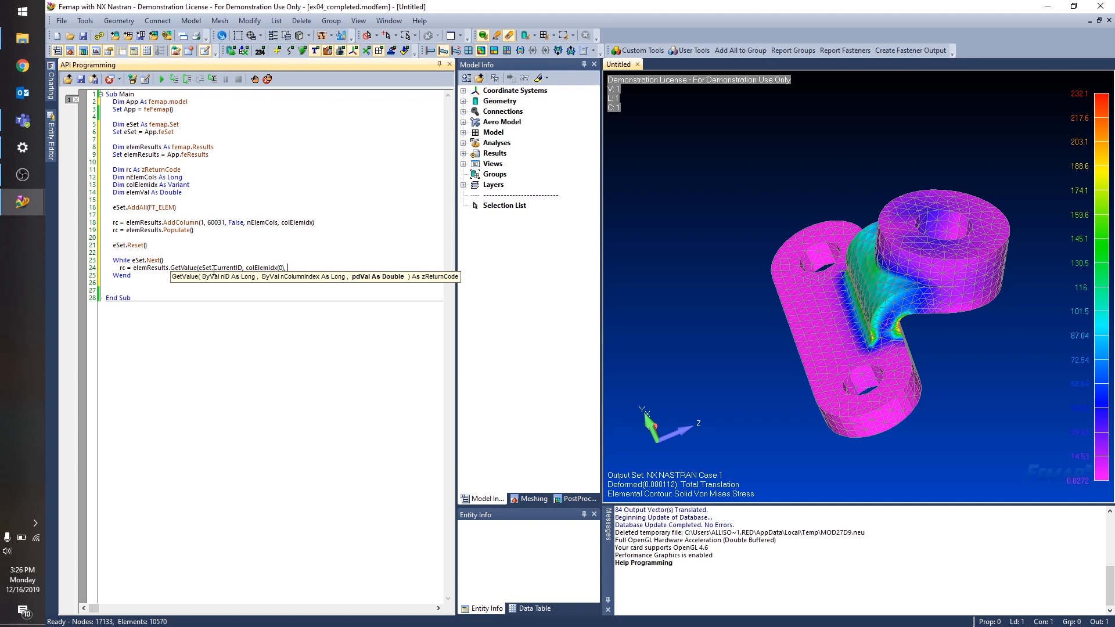
pyautogui.write('elemVal)')
pyautogui.write('If e')
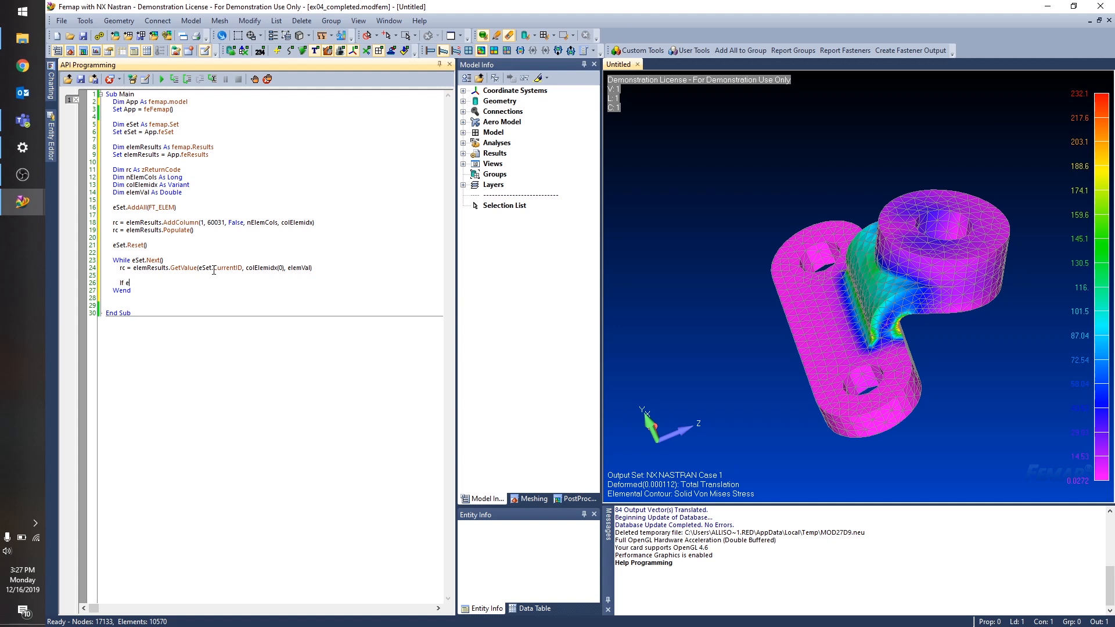
# - Start an If elemVal > 100 Then block calling App.feAppMessage(
pyautogui.write('lemVal')
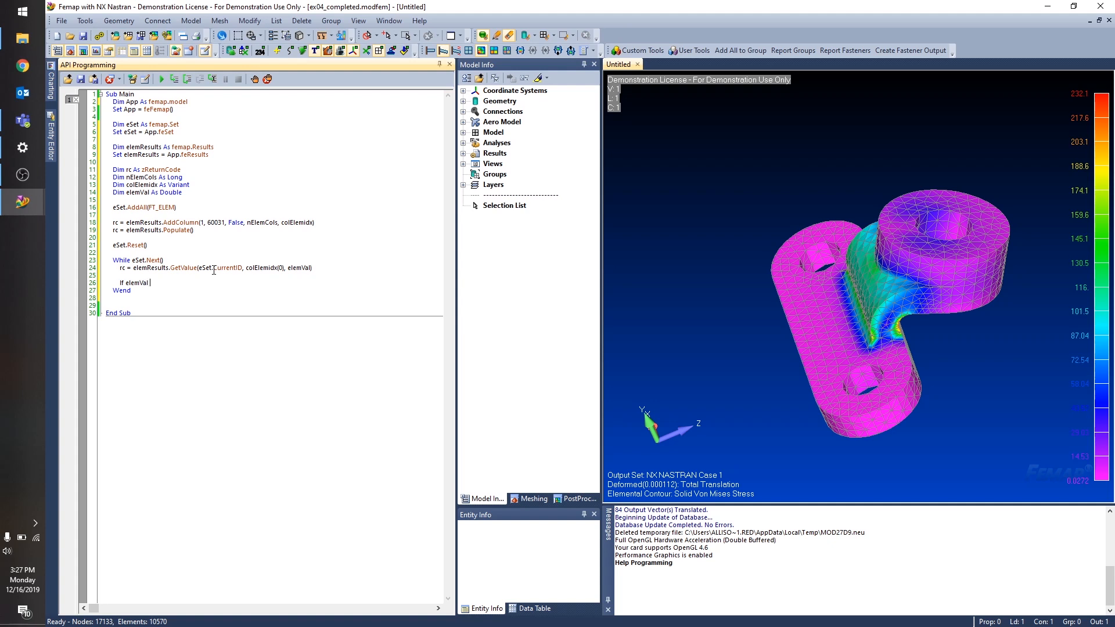
pyautogui.write('> 100 T')
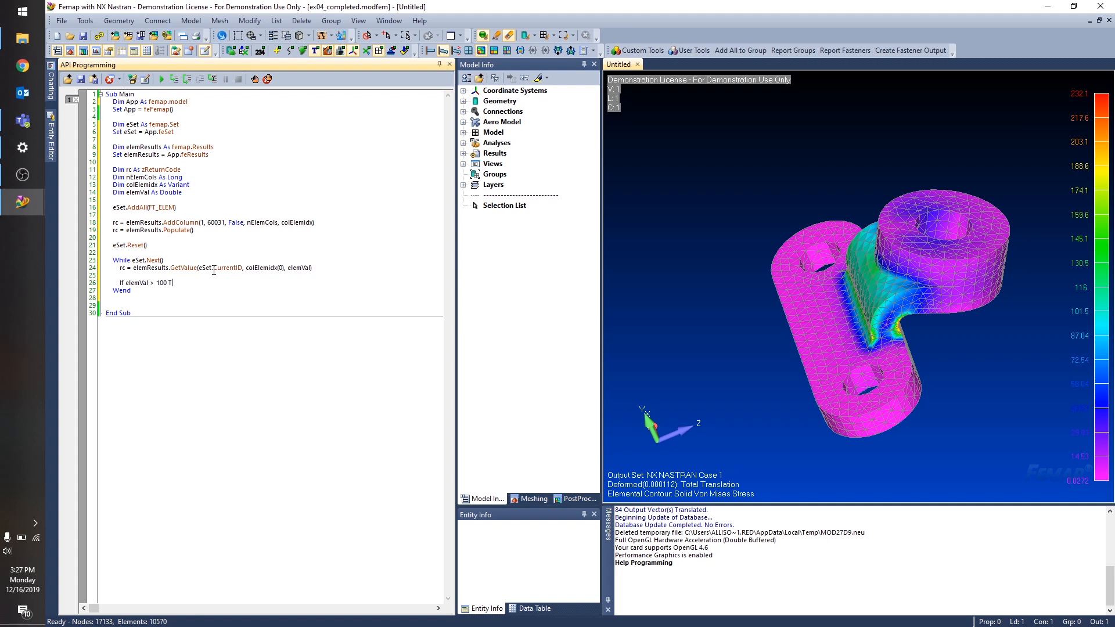
pyautogui.write('Then')
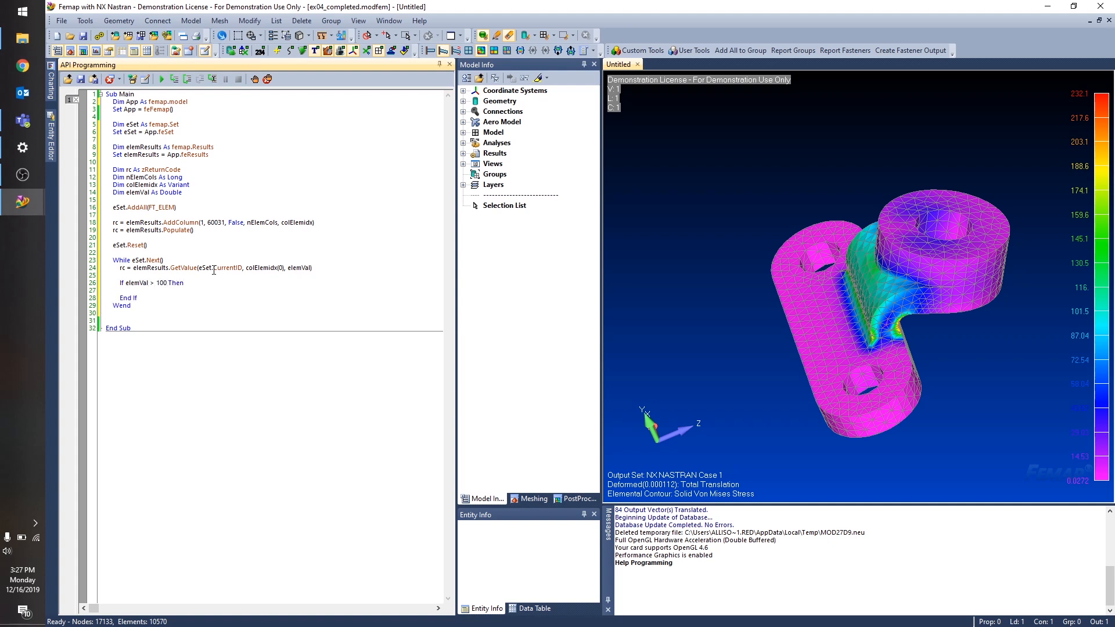
pyautogui.write('App.feAppMessage')
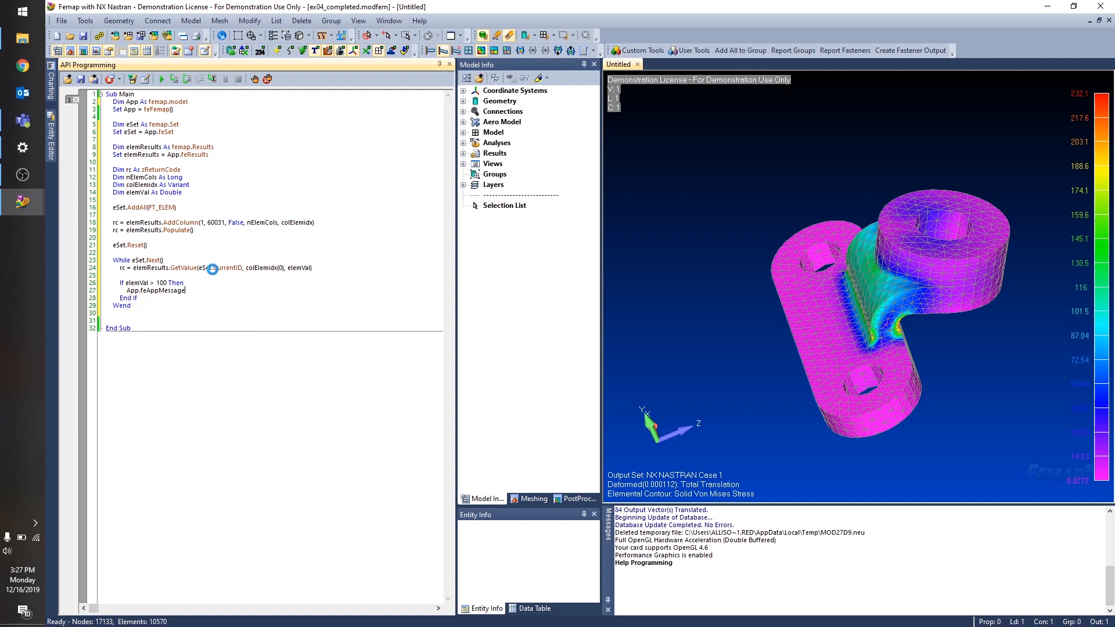
pyautogui.write('(FCM_ERROR,')
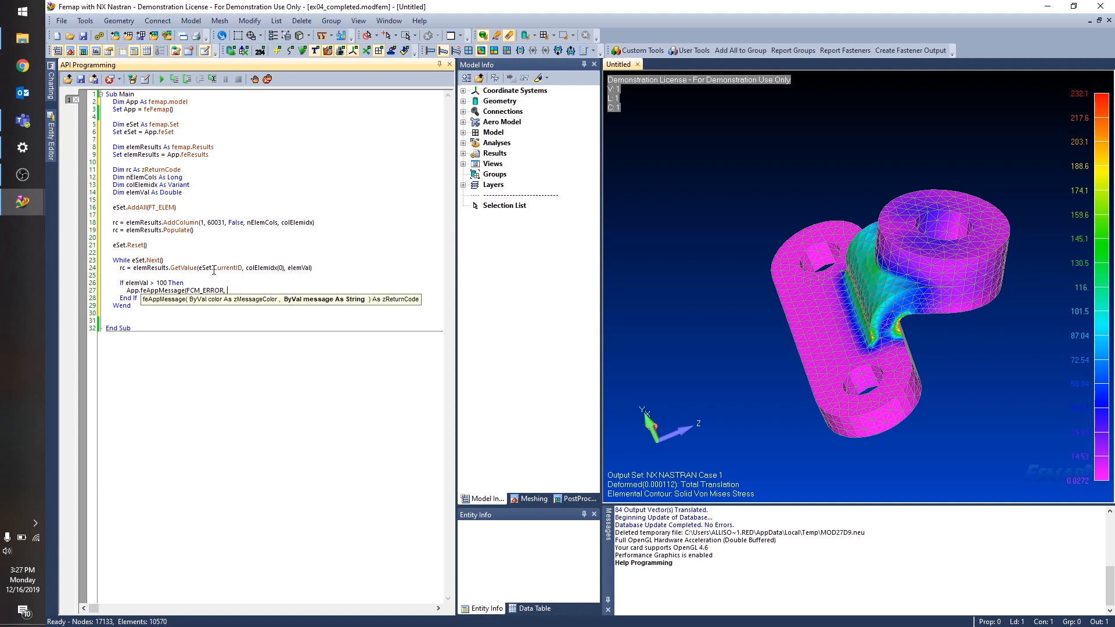
# - Message "Element " + CStr(eSet.CurrentID) + " has solid Von Mises Stress " + CStr(elemVal), End If
pyautogui.write('Element "')
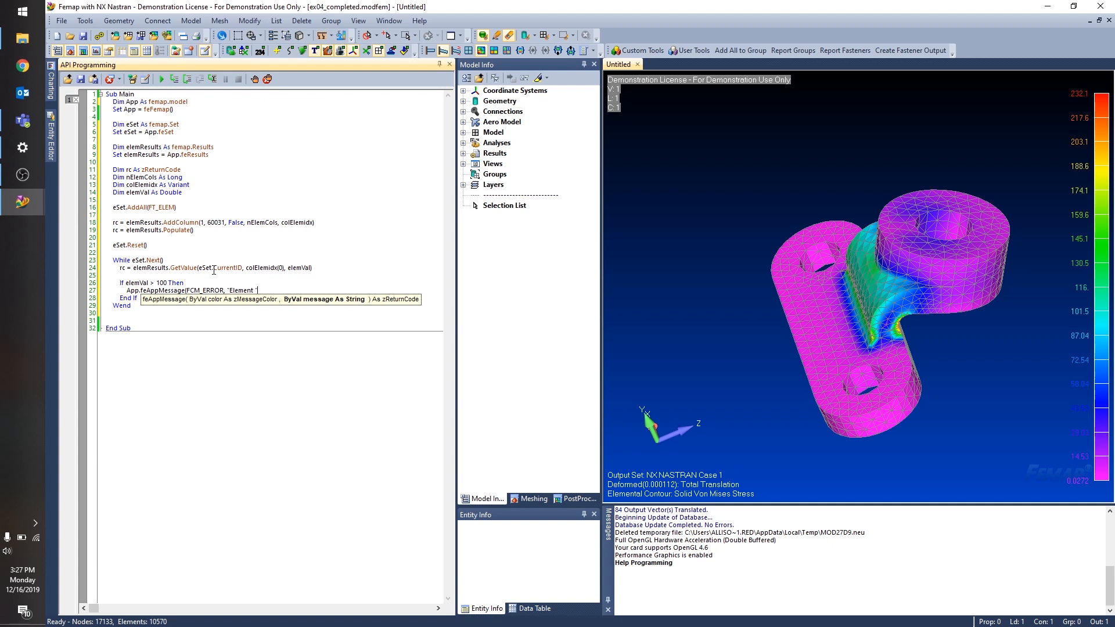
pyautogui.write('+ CStr(eSet.CurrentID) + " has solid Von Mises Stress " +')
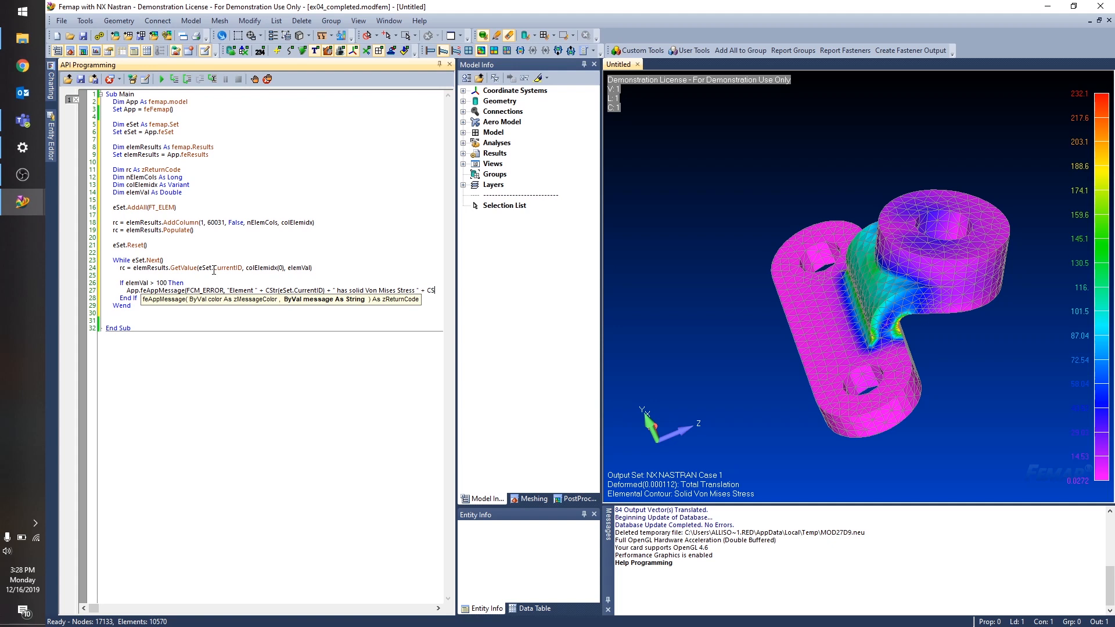
pyautogui.write('CStr(e')
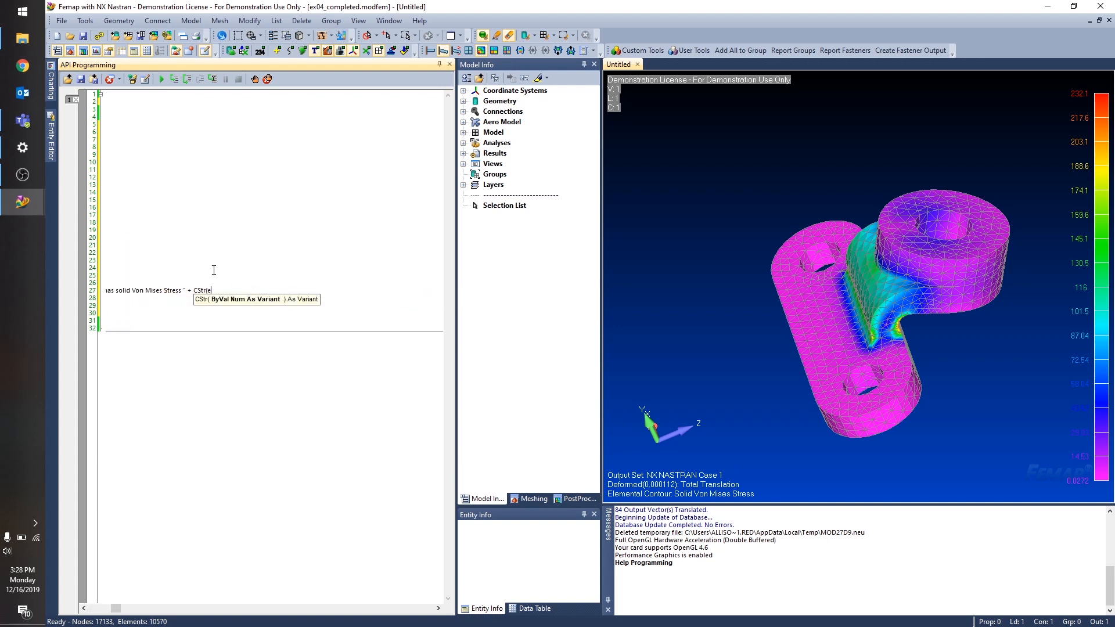
pyautogui.write('(elemVal')
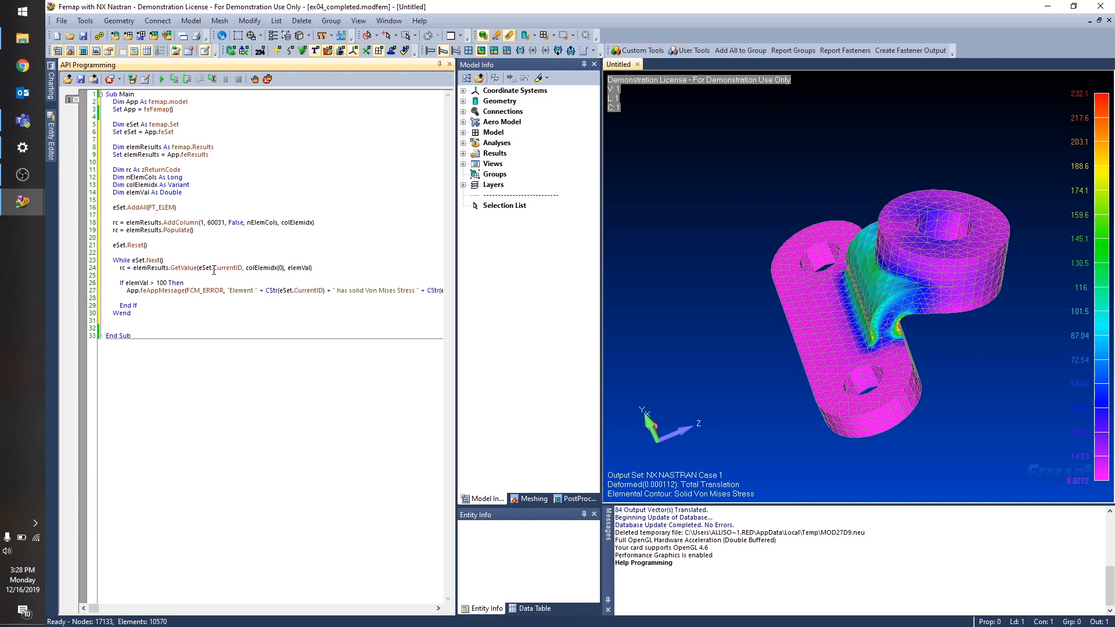
pyautogui.moveTo(488, 291)
pyautogui.write('_')
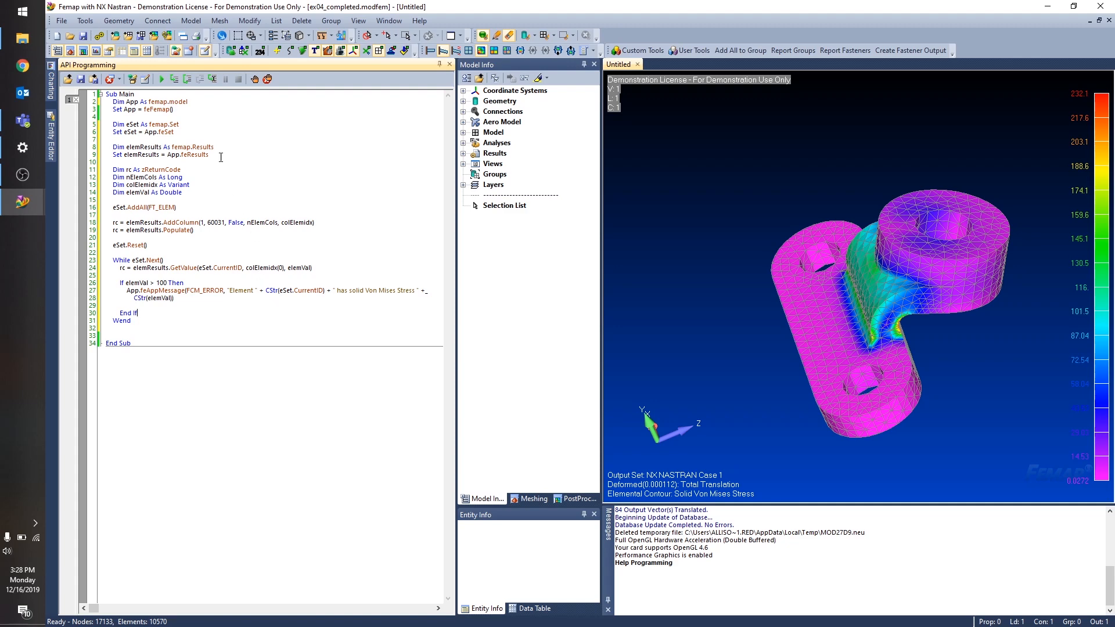
# - Run the script so Messages lists elements with solid von Mises stress above 100
pyautogui.click(161, 79)
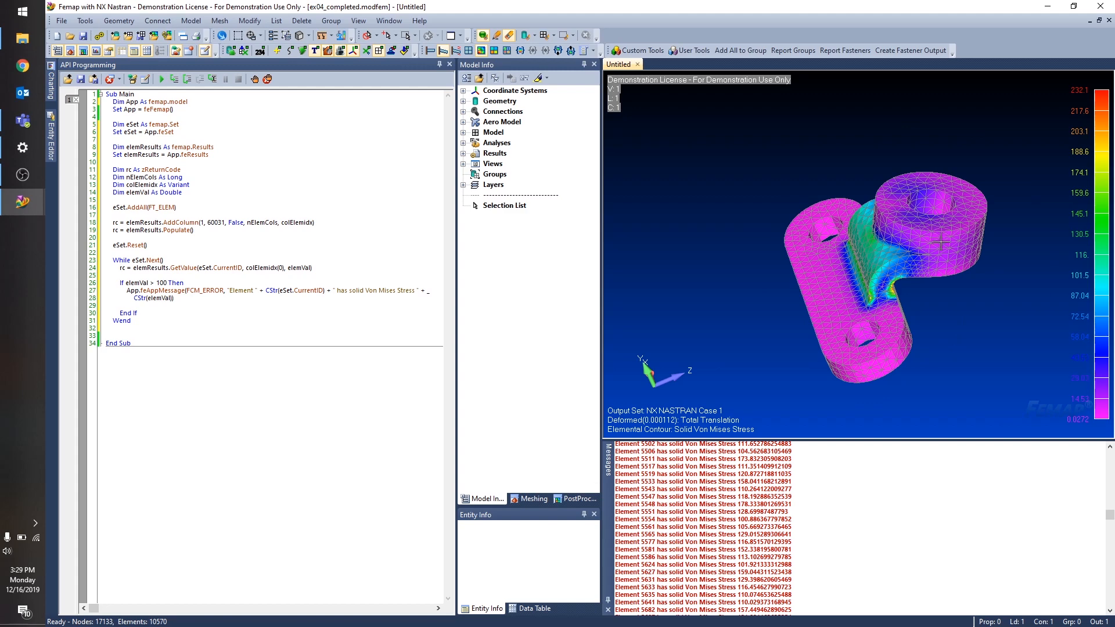
pyautogui.moveTo(858, 321)
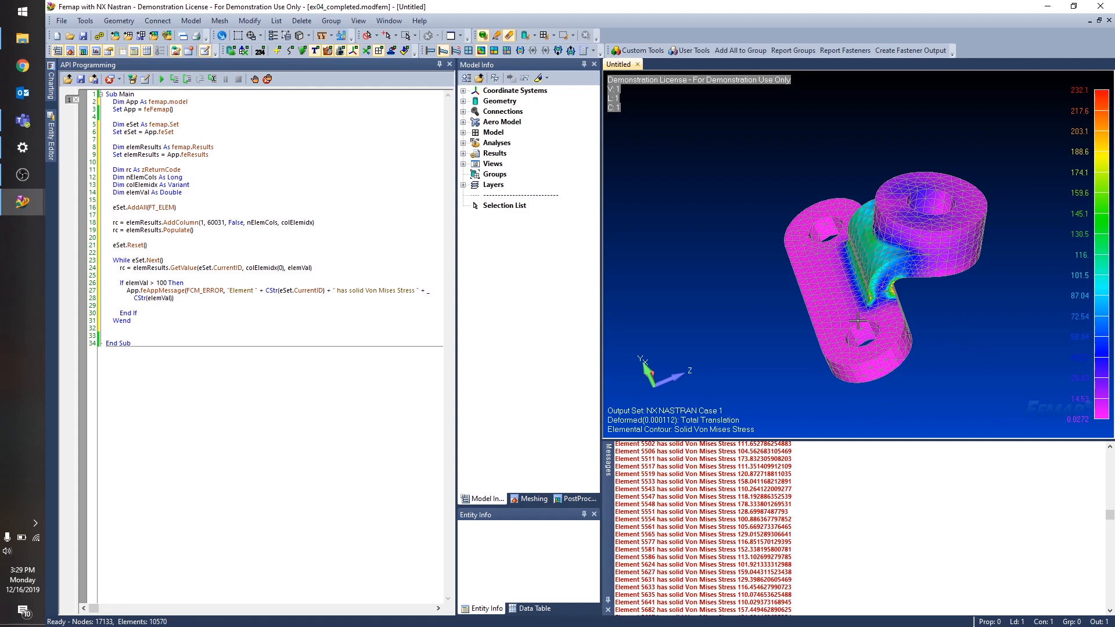